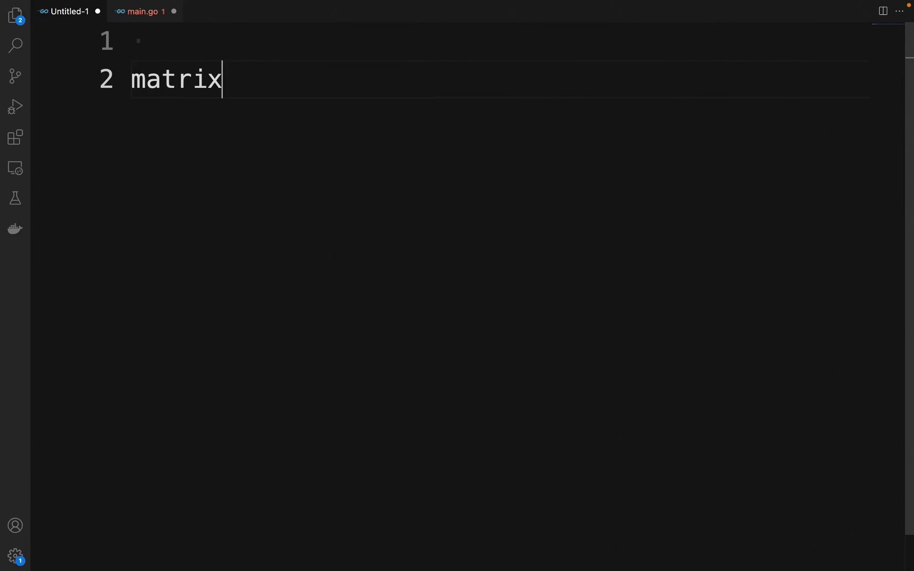
Step: Sketch matrix := [x][y]{type}{ with the first row {ele11,ele12,...ele1y} on its own line
text(:=)
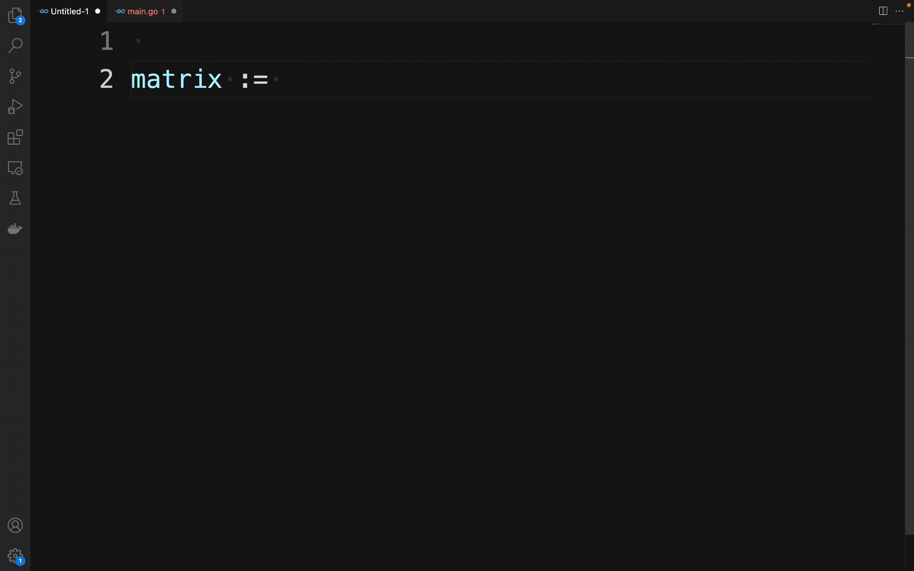
text([x][y])
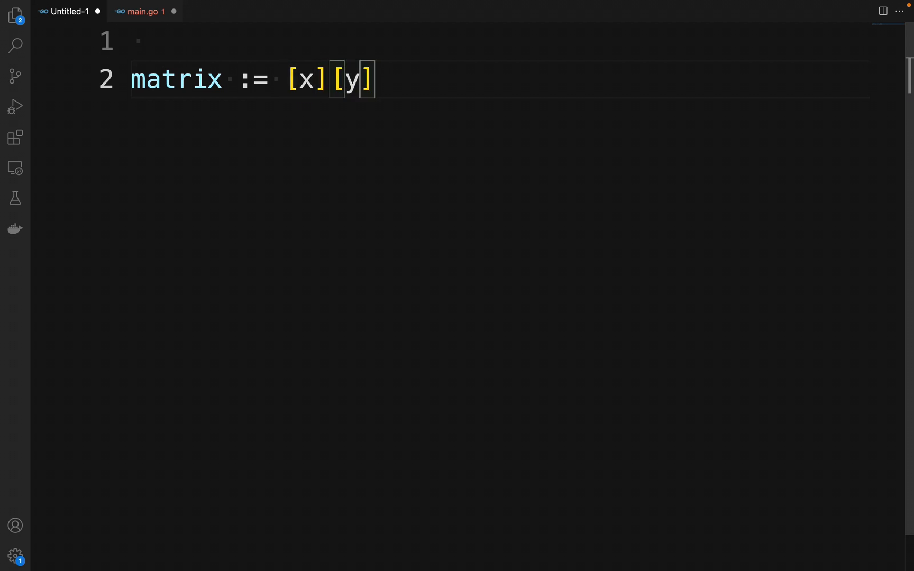
text({)
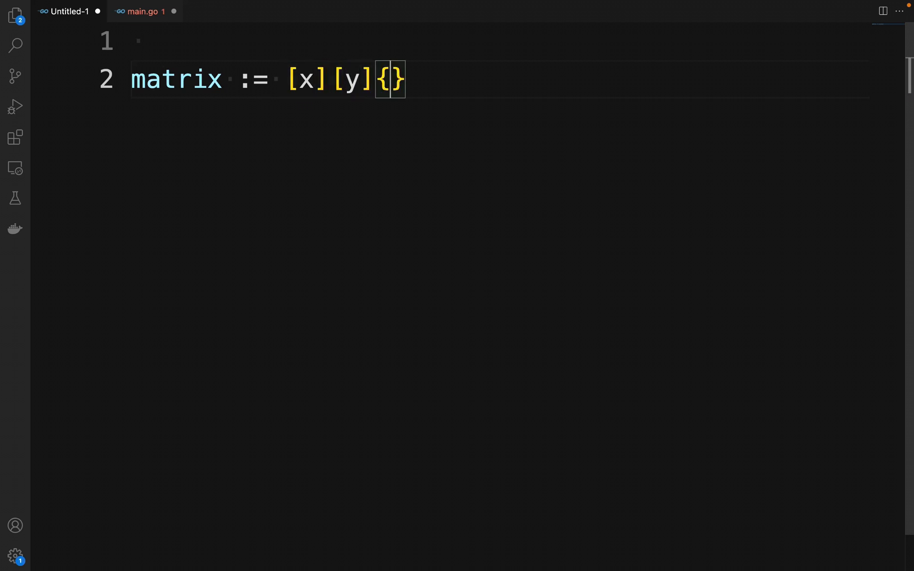
text(type)
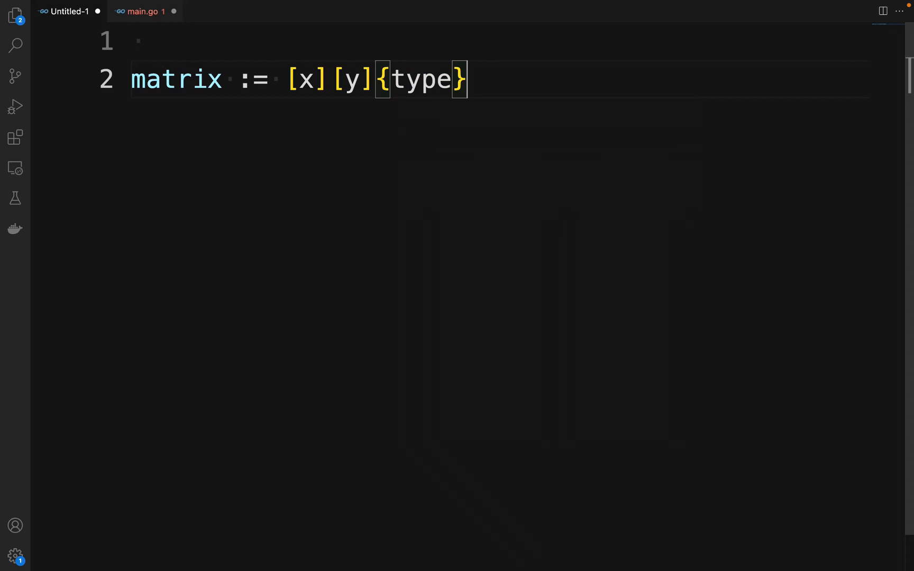
text({})
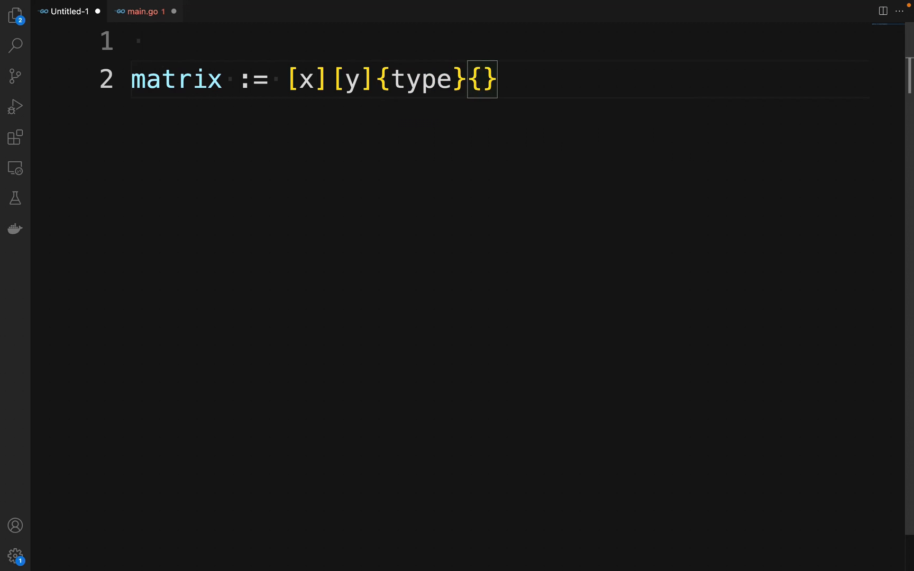
text({ee)
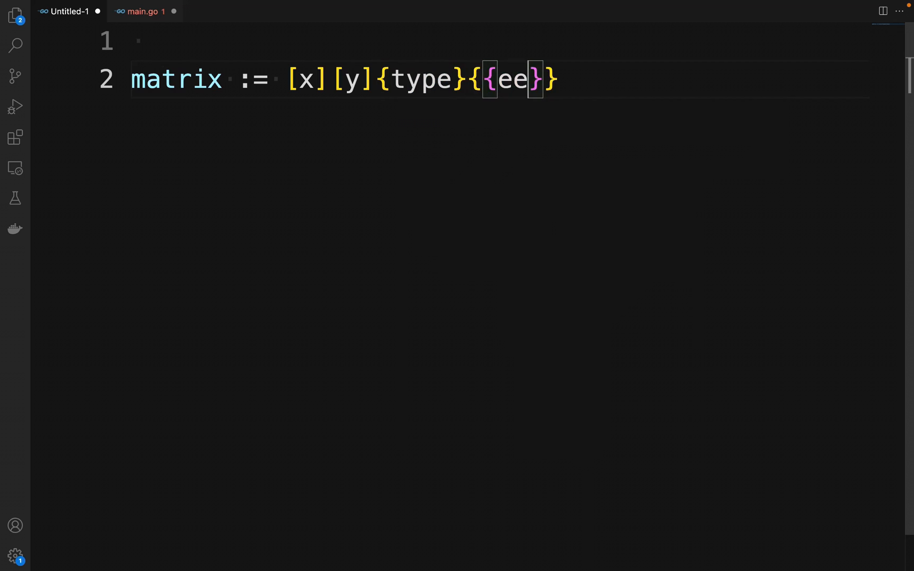
text(le11,)
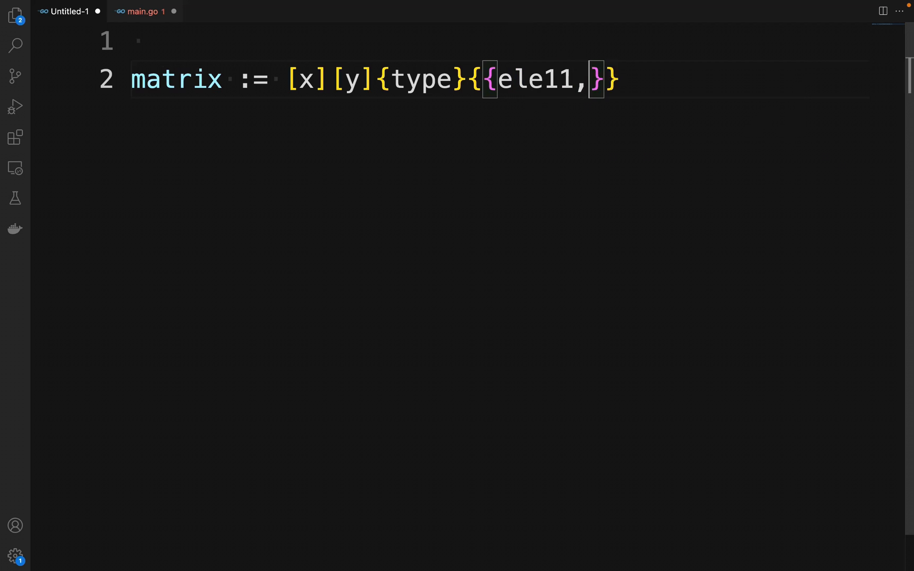
text(ele12)
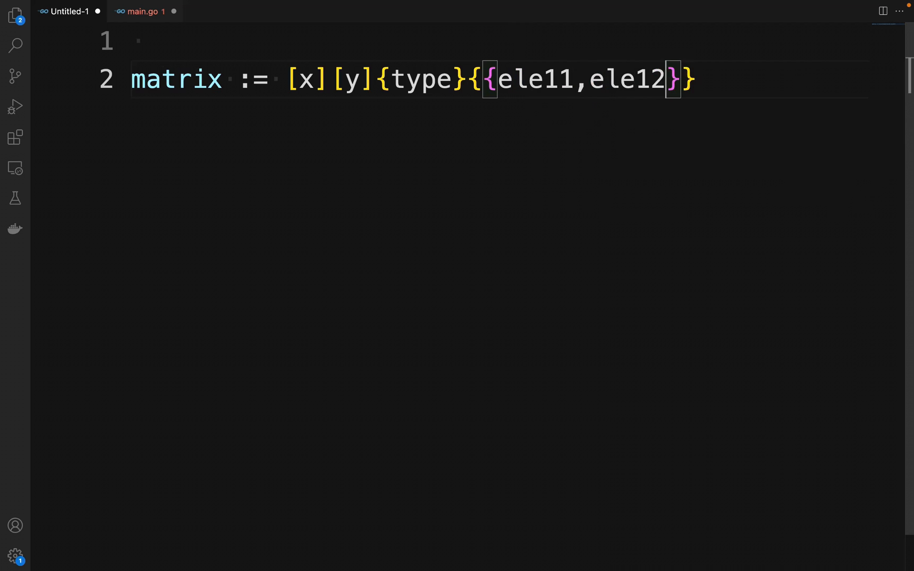
text(,..)
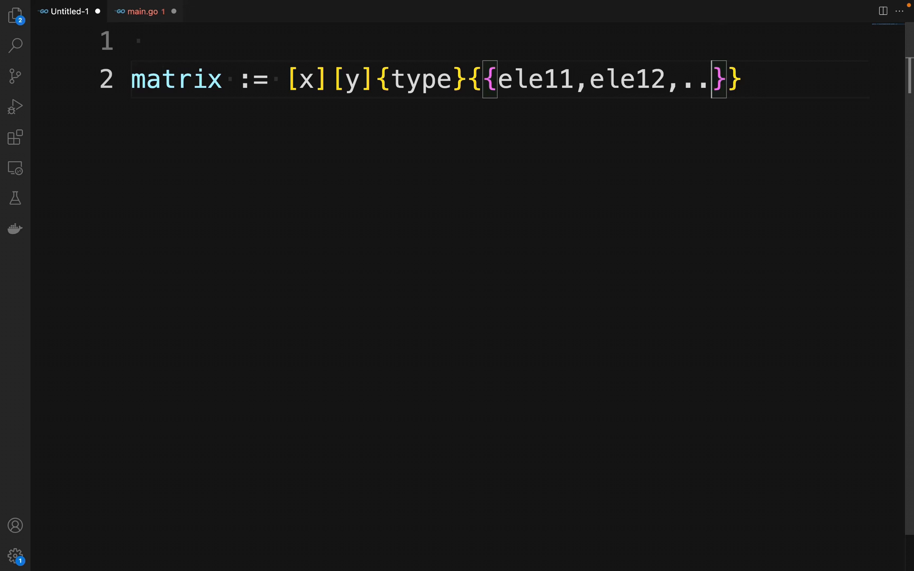
text(.ele)
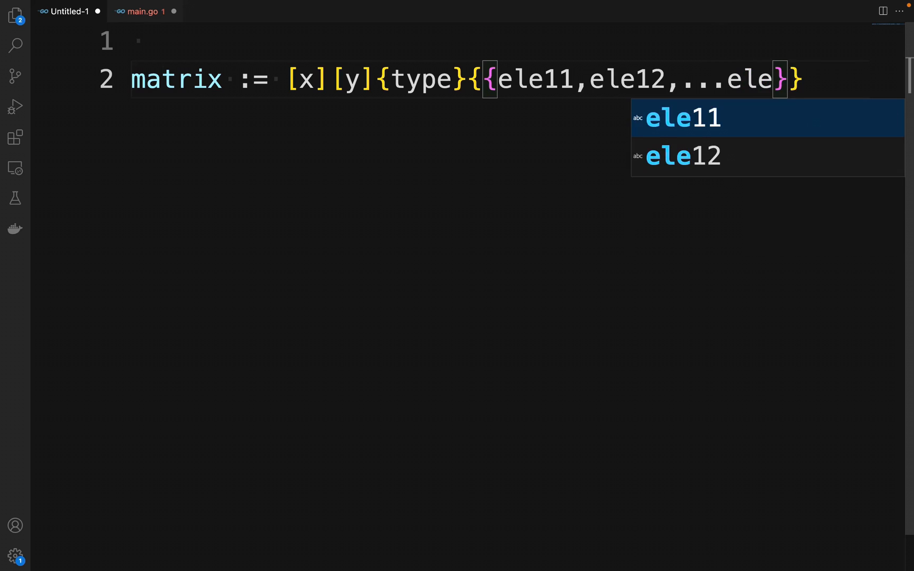
text(y)
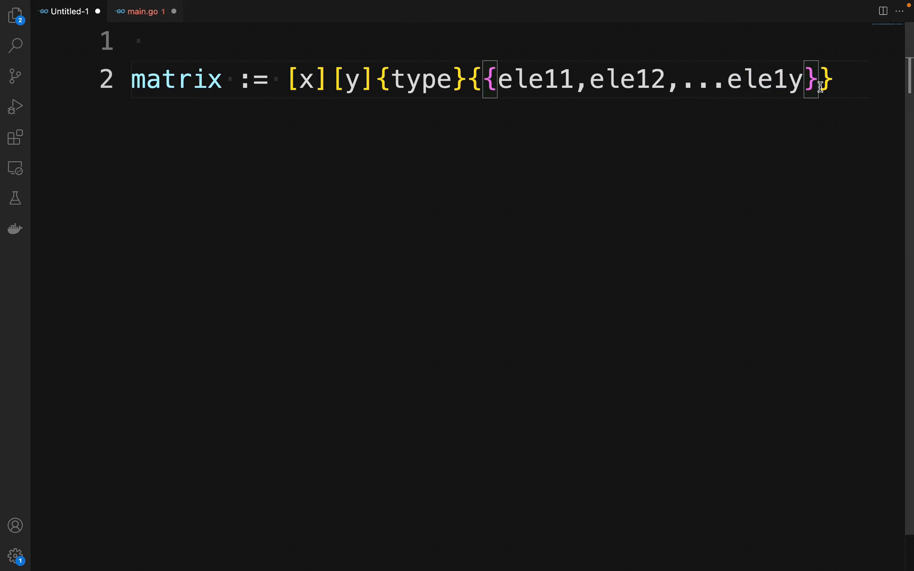
key(Enter)
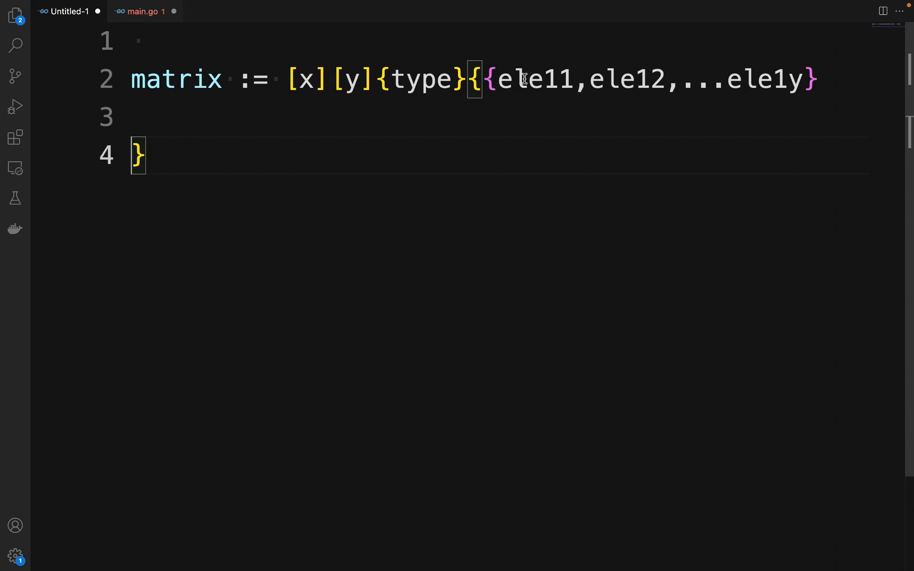
text(,)
key(Enter)
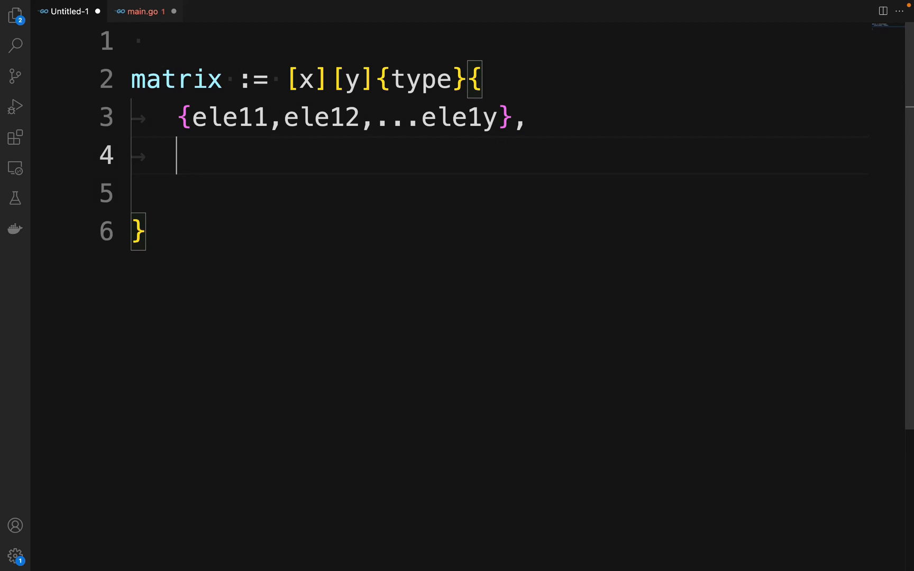
Step: Add the remaining template rows {ele21,ele22,...ele2y}, {...} and {elex1,elex2,...elexy}
text({ele)
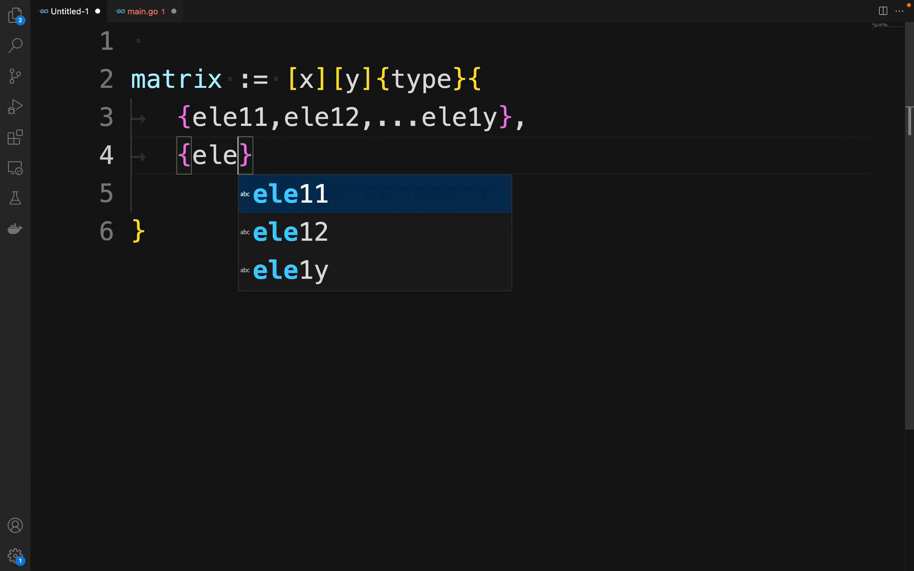
text(21,)
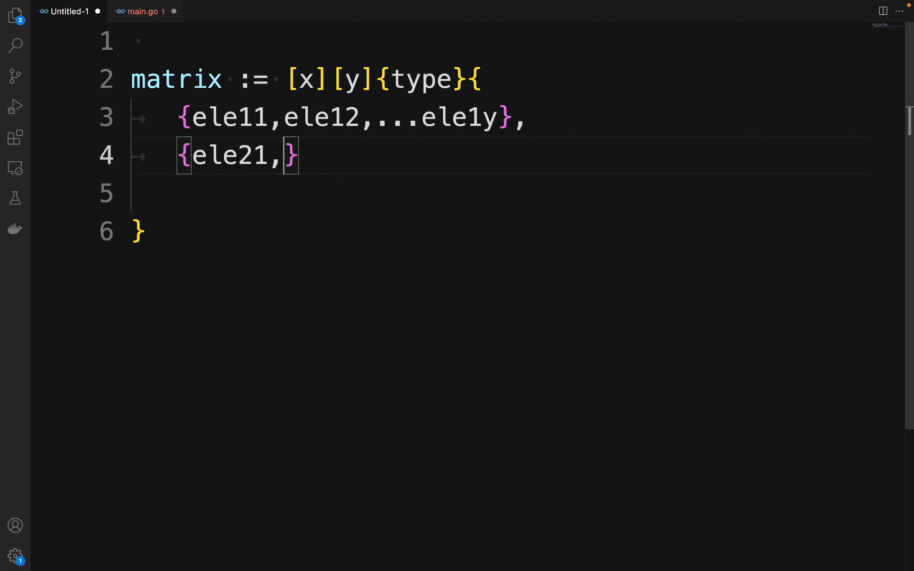
text(ele22,..)
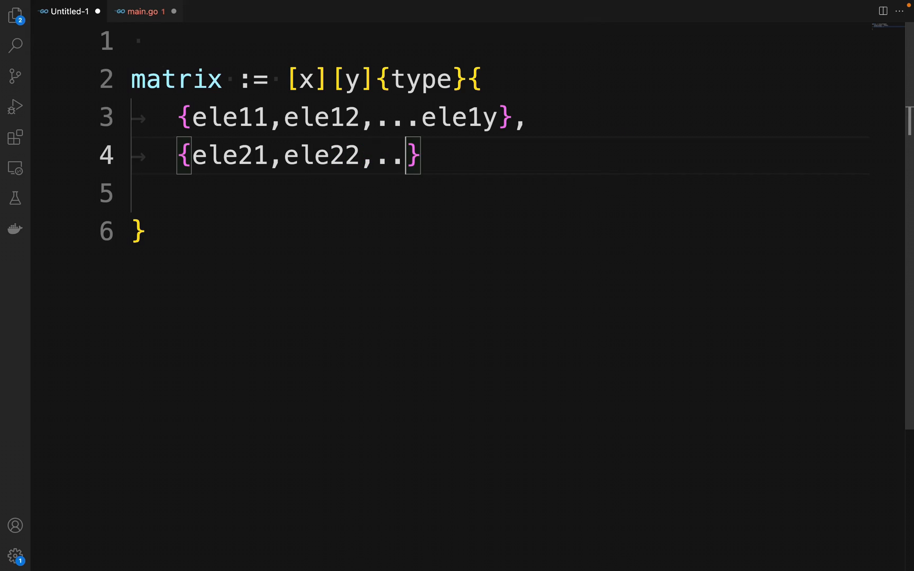
text(.ele2y)
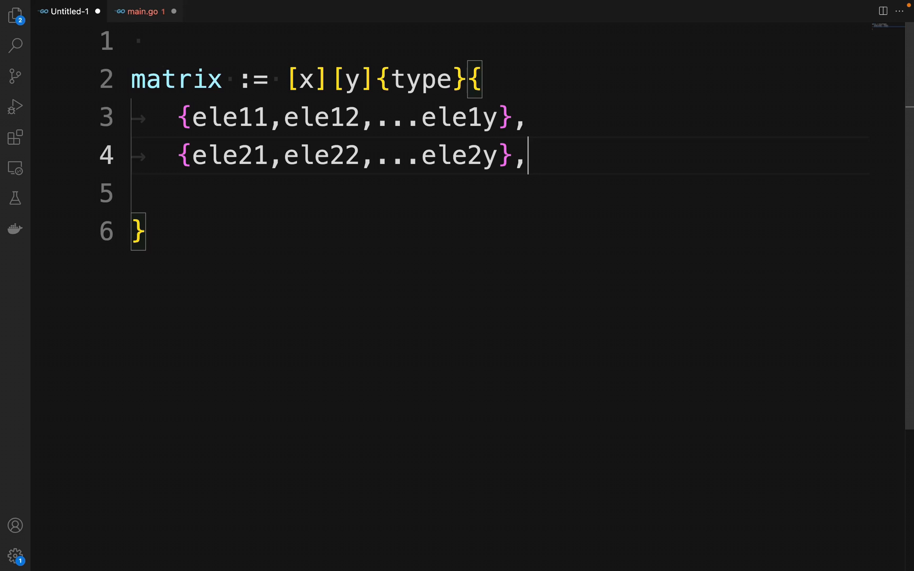
text({...},)
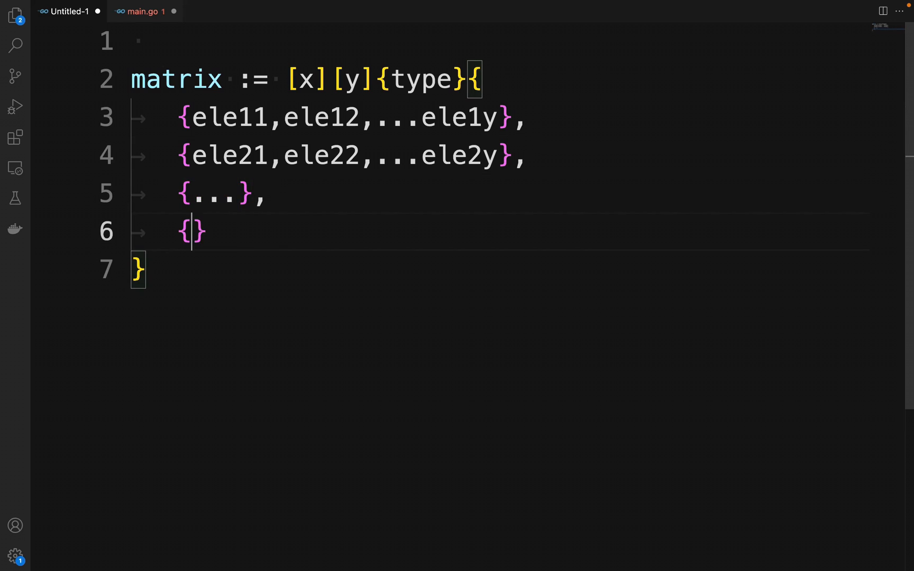
text(elex1)
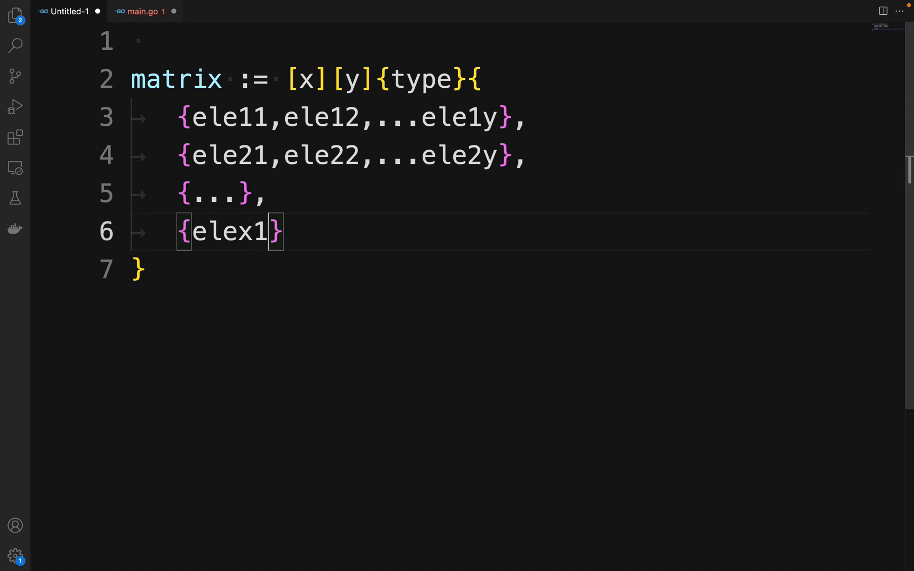
text(,elex)
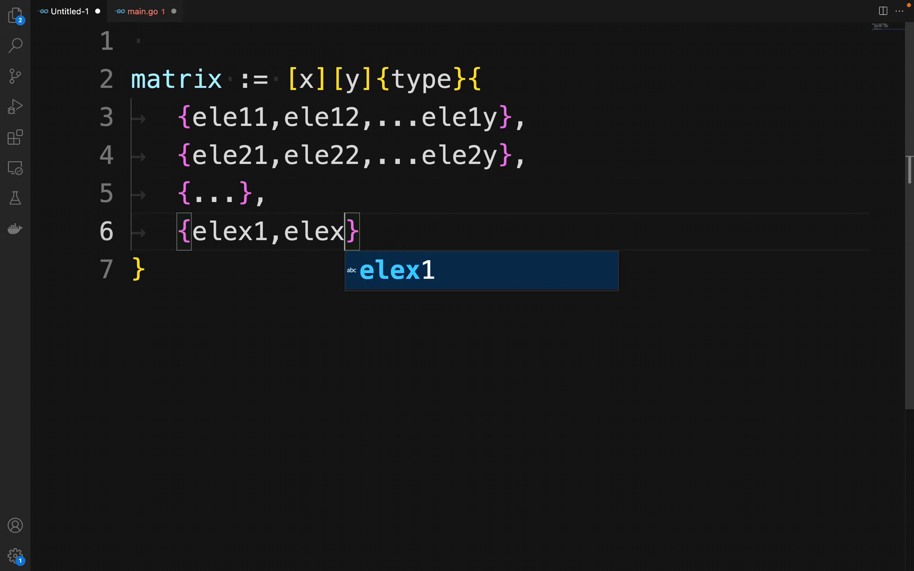
text(2,...)
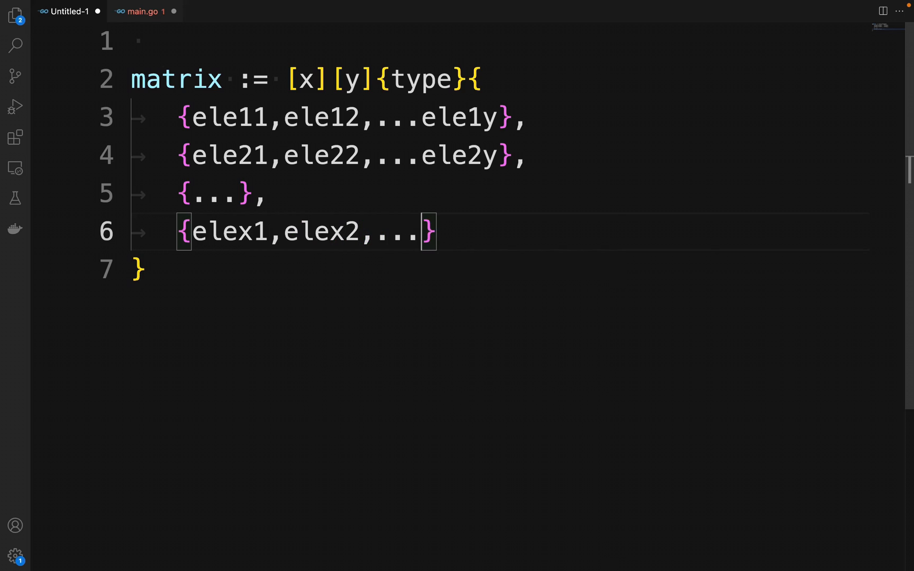
text(elexy)
text(f)
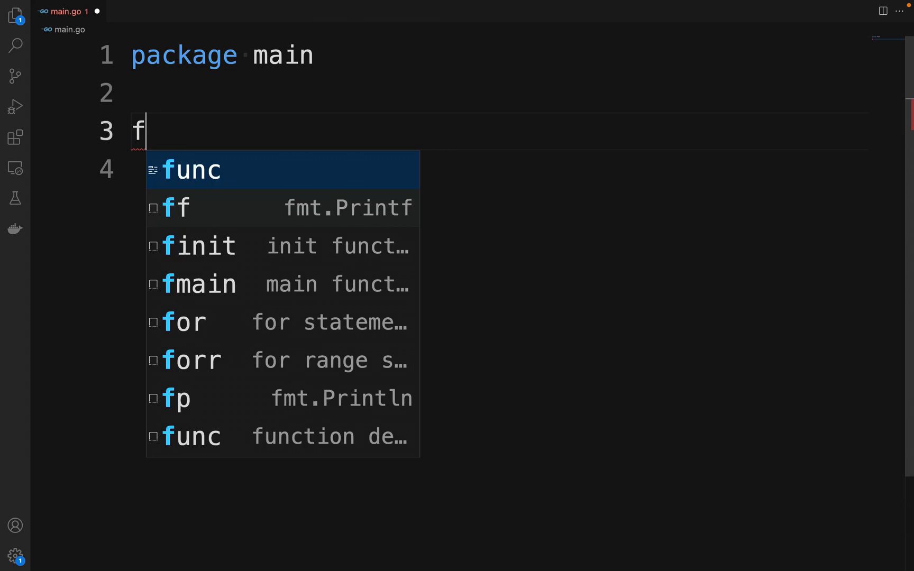
Step: Write func main declaring matrix := [2][3]int{{1, 2, 3}, {4, 5, 6}}
key(Tab)
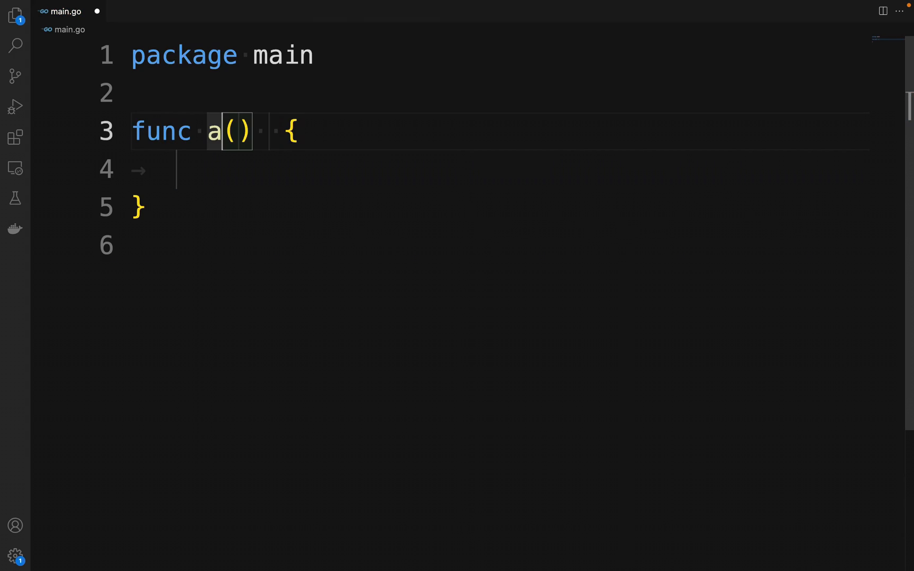
text(main)
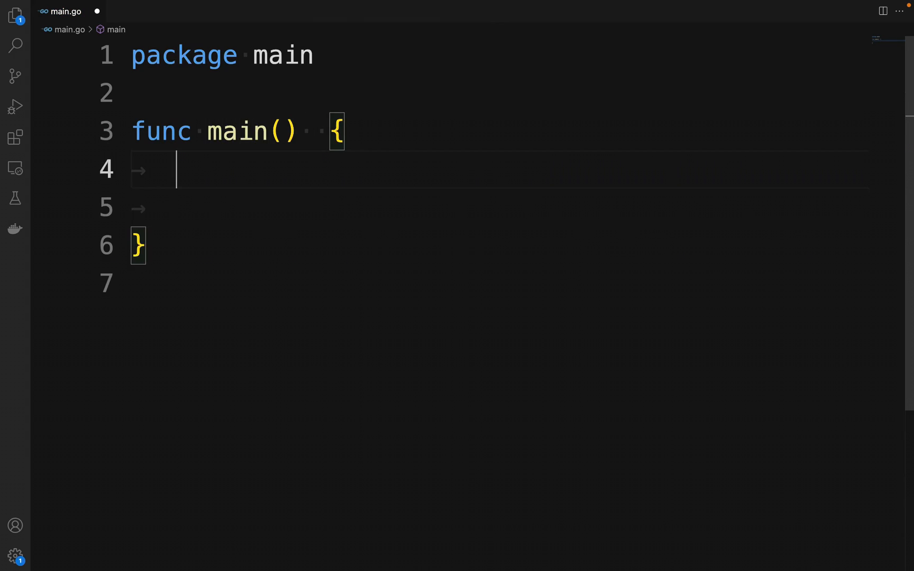
text(matri)
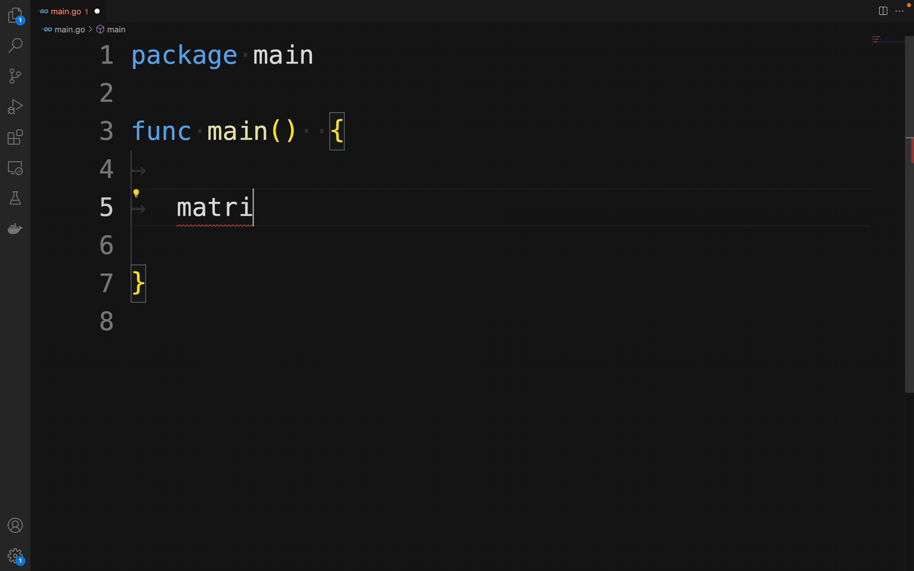
text(x :=)
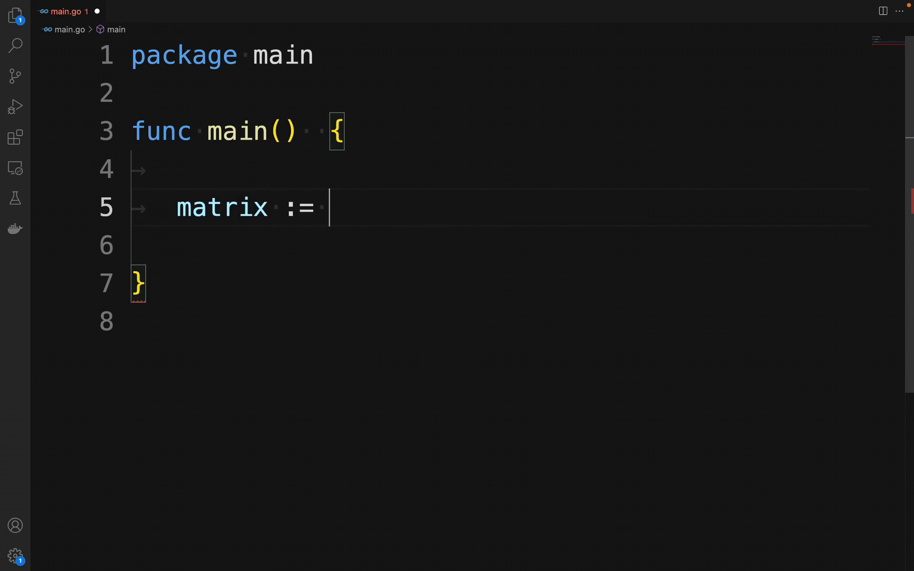
text([2][])
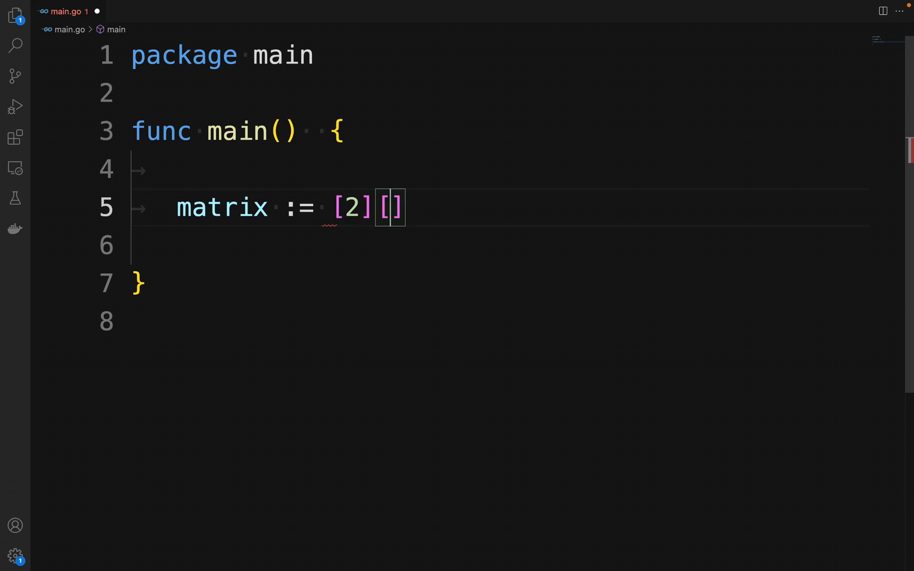
text(3)
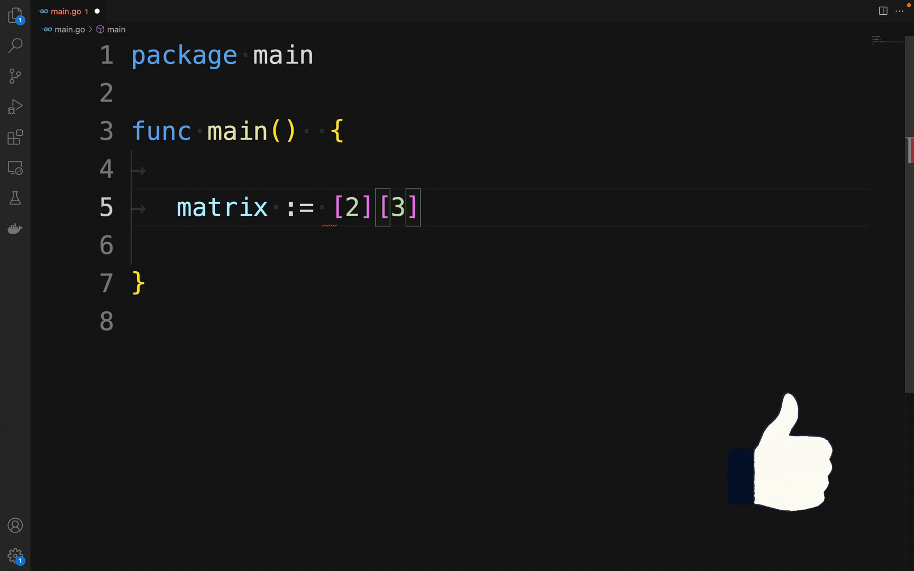
text(int)
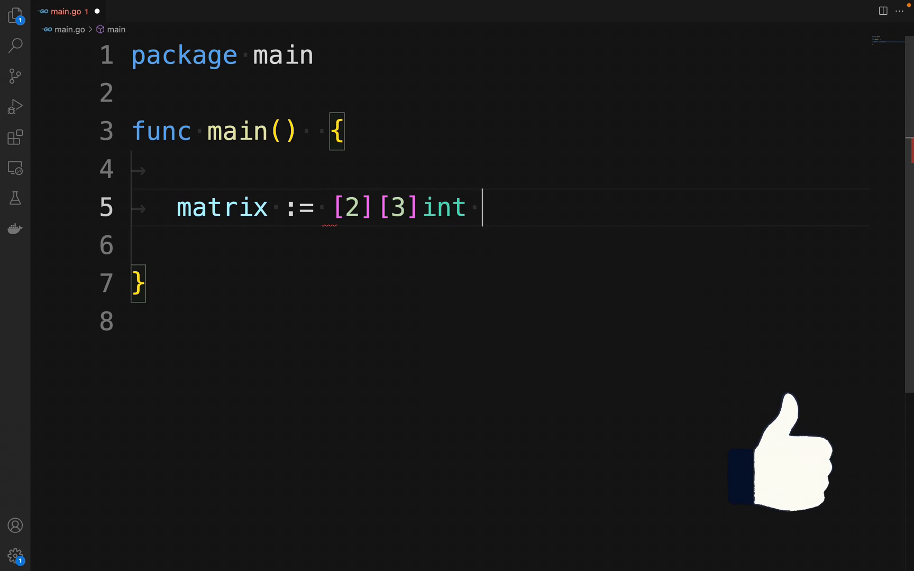
text({)
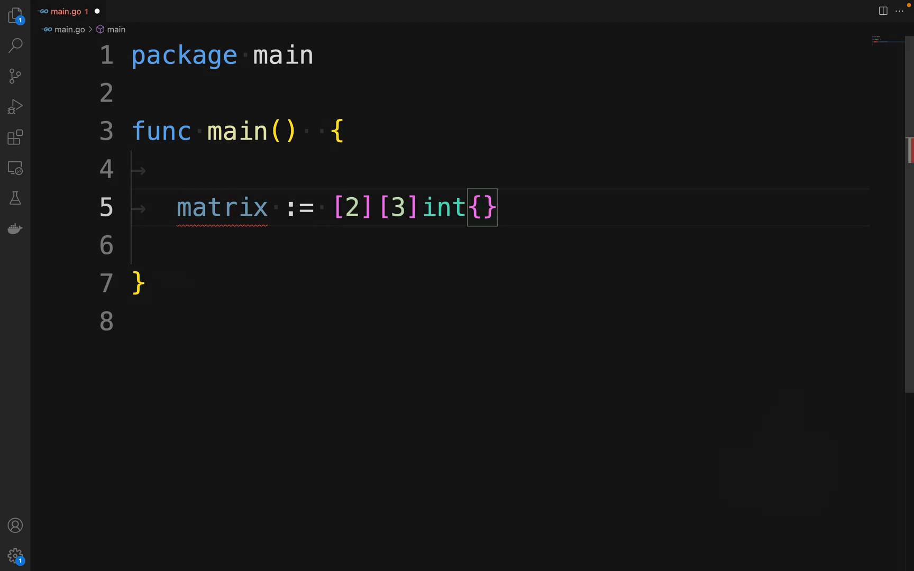
text({1,2)
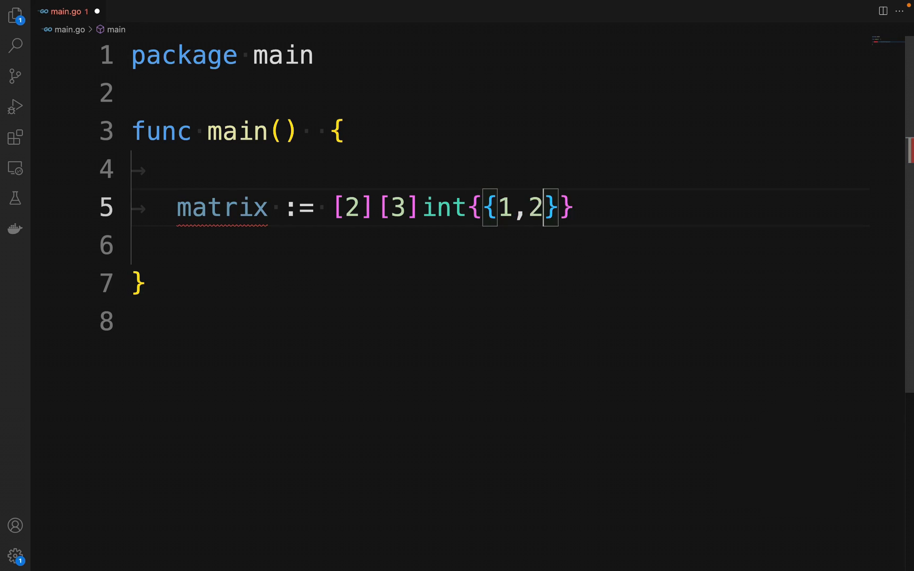
text(,3)
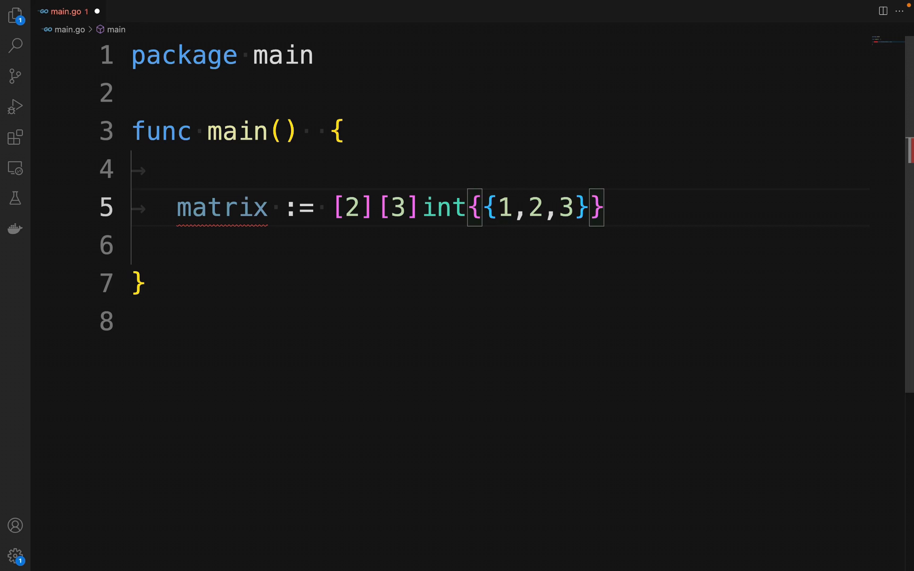
text(, {})
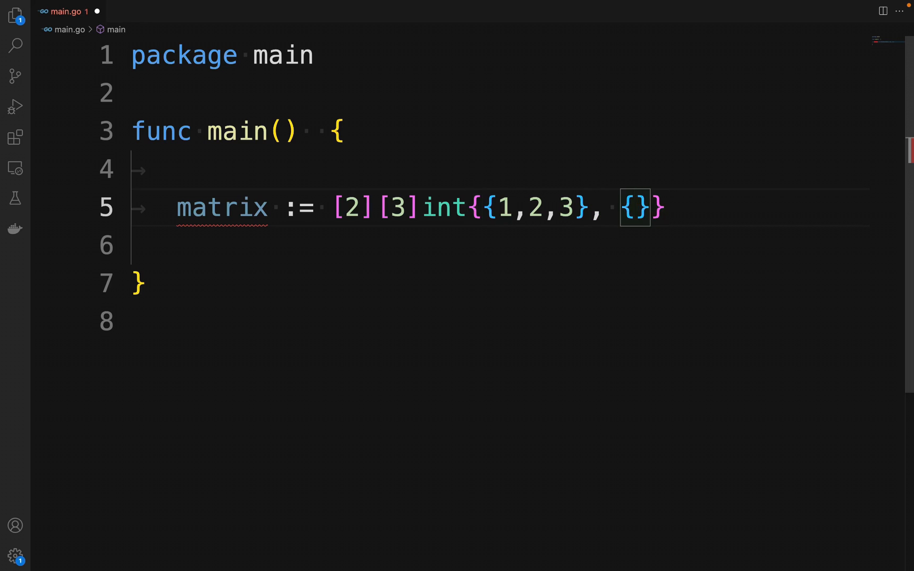
text(4,5)
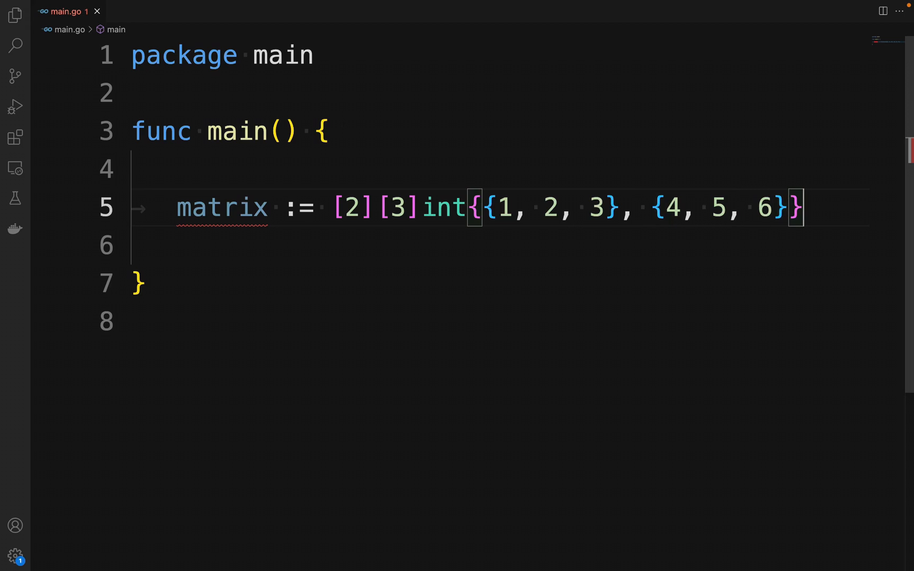
Step: Add fmt.Println("Matrix", matrix) with the fmt import and save the file
text(fm)
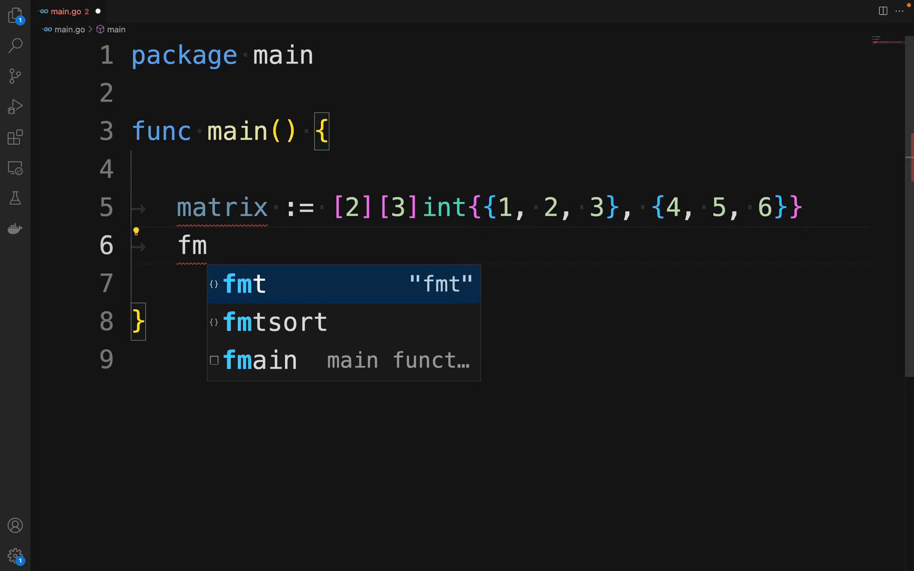
text(t.Println(")
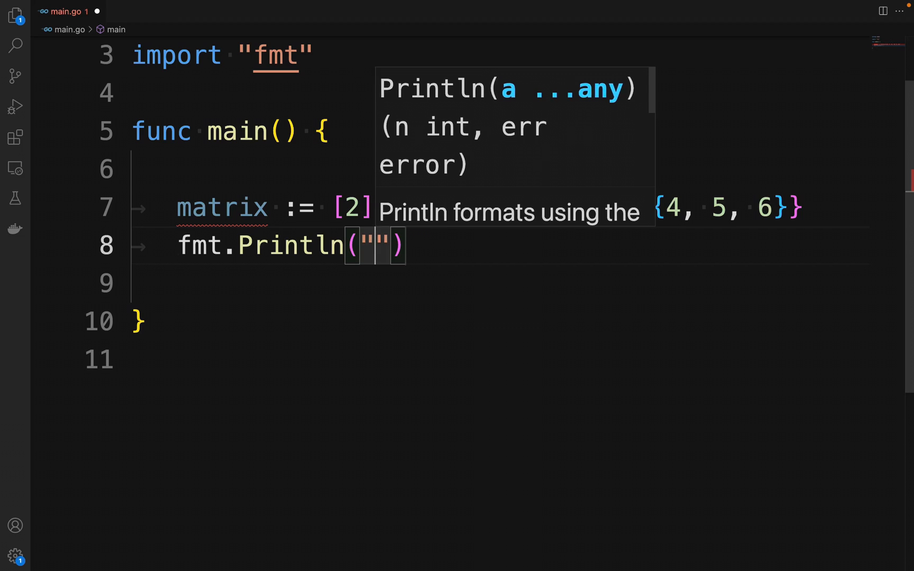
text(Ma)
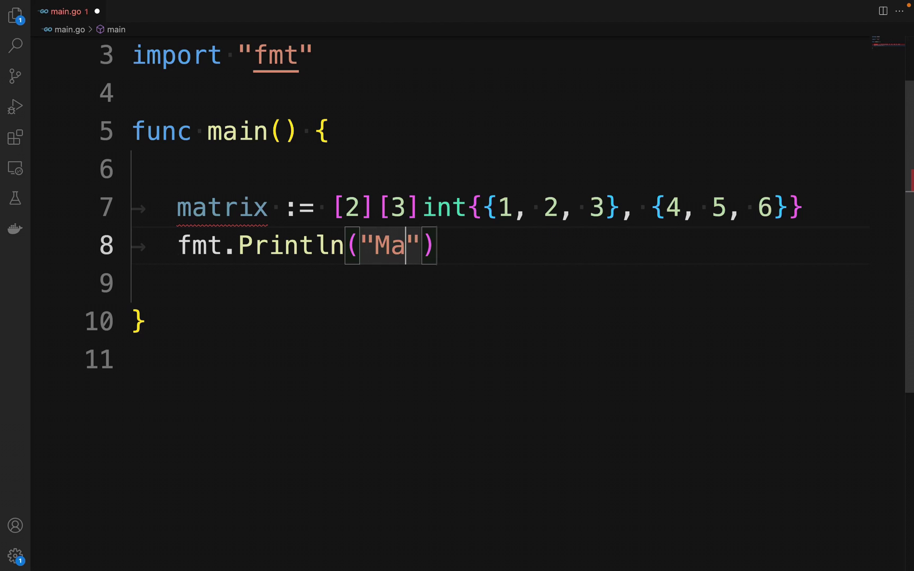
text(trix)
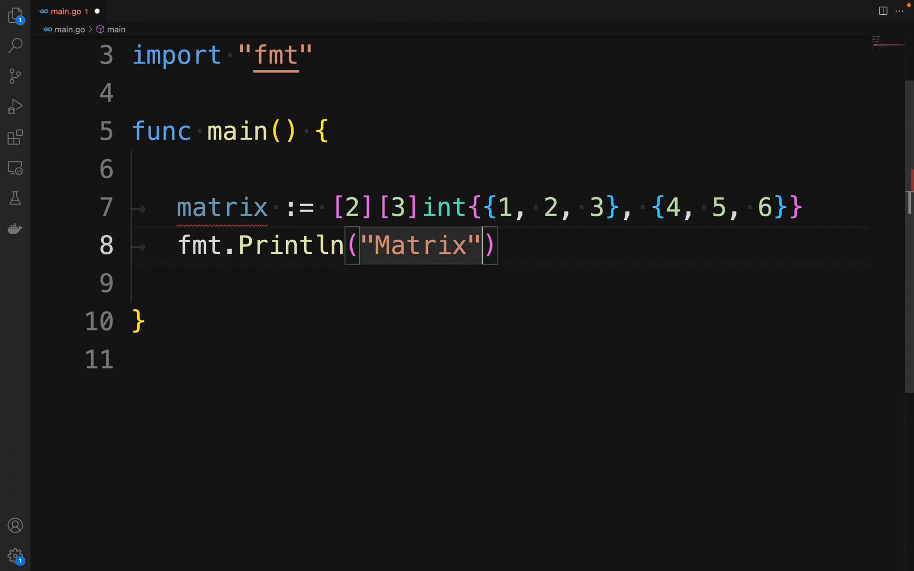
text(, matrix)
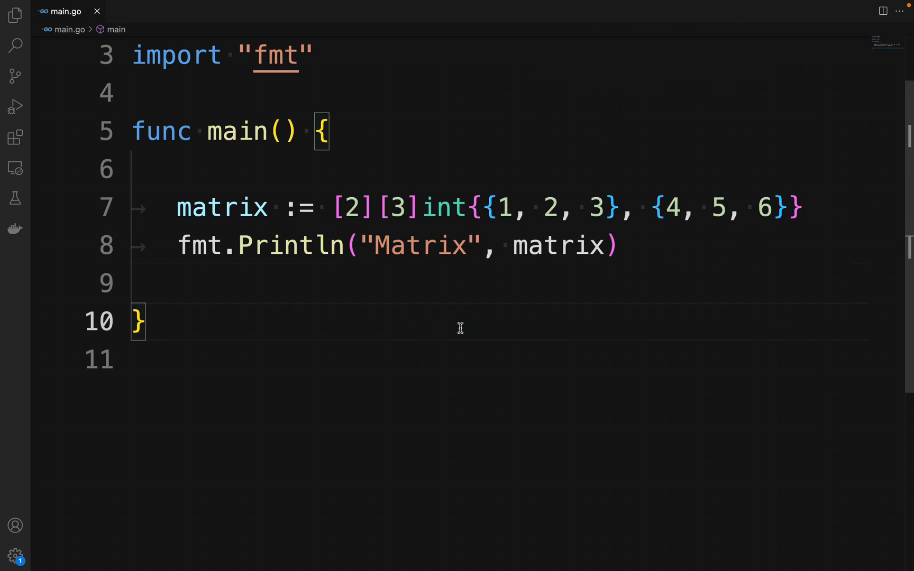
mouse_move(183, 165)
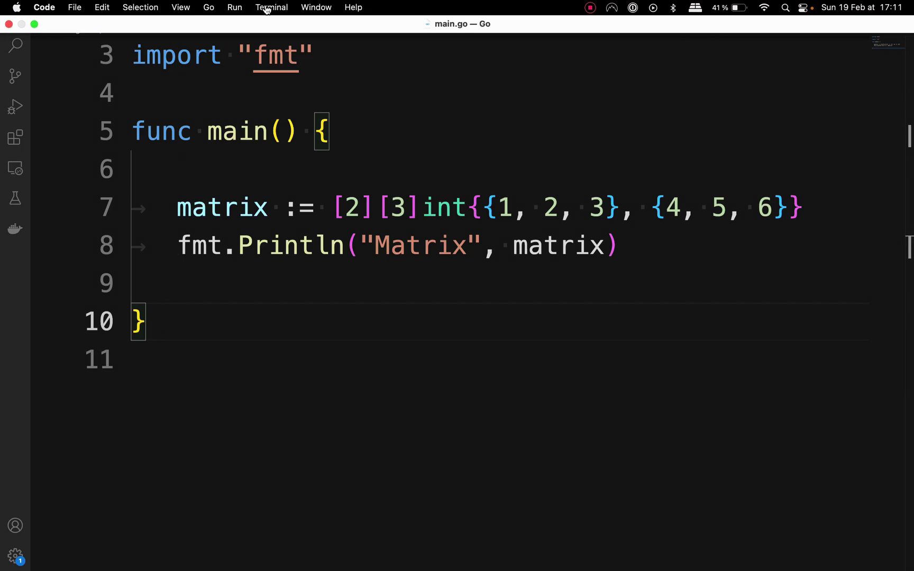
Step: Run go run main.go in a new terminal, printing Matrix [[1 2 3] [4 5 6]]
click(272, 7)
text(go)
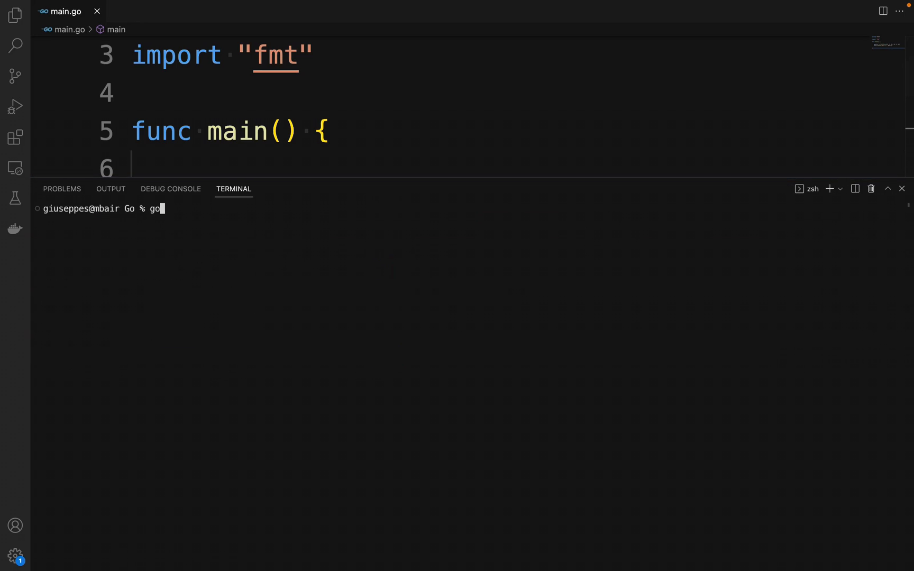
text(run main.g)
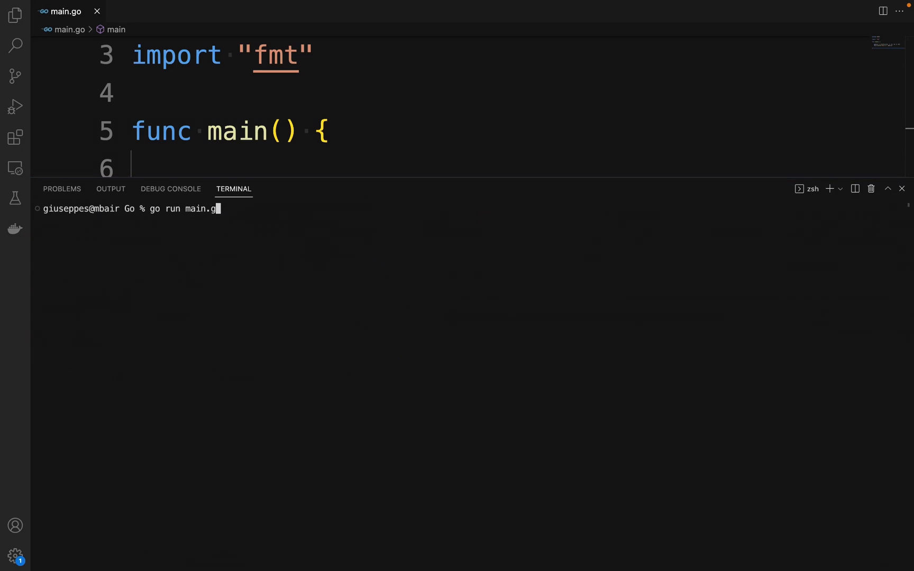
key(Enter)
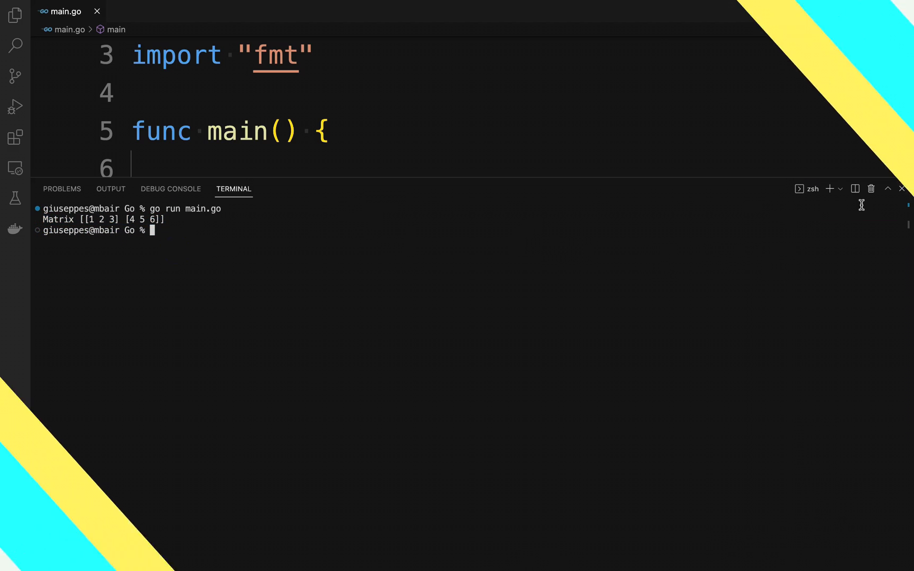
text(matrix[)
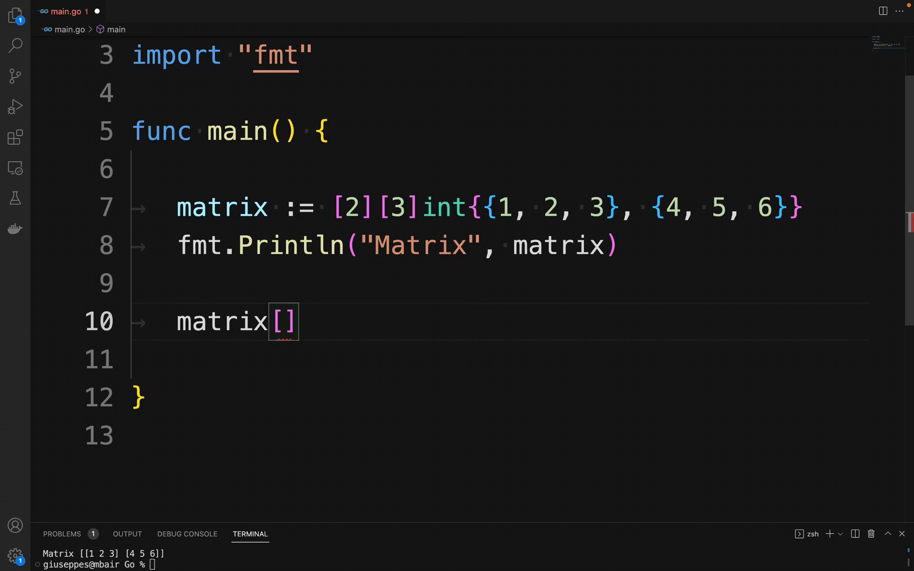
Step: Assign matrix[0][0] = 10 and matrix[1][2] = -1
text(0][0] = 10)
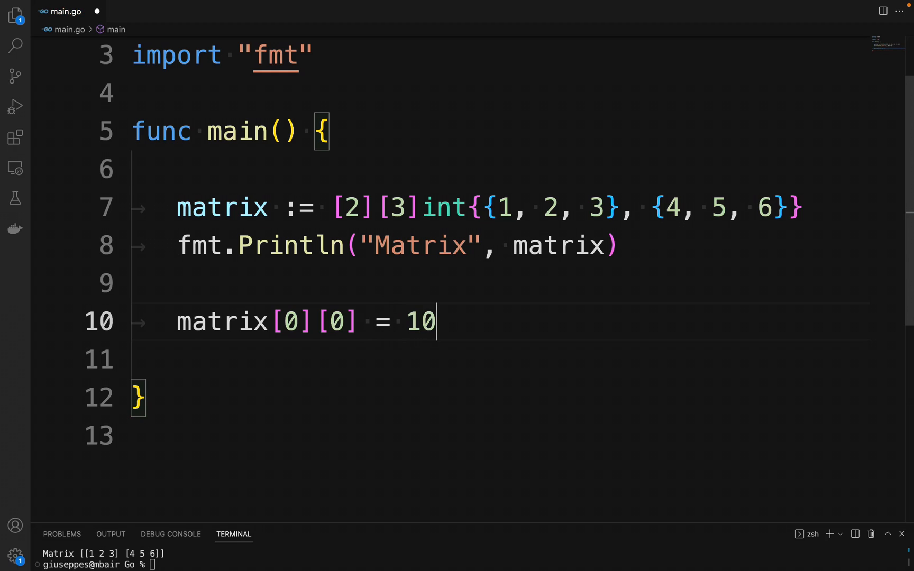
text(matrix[)
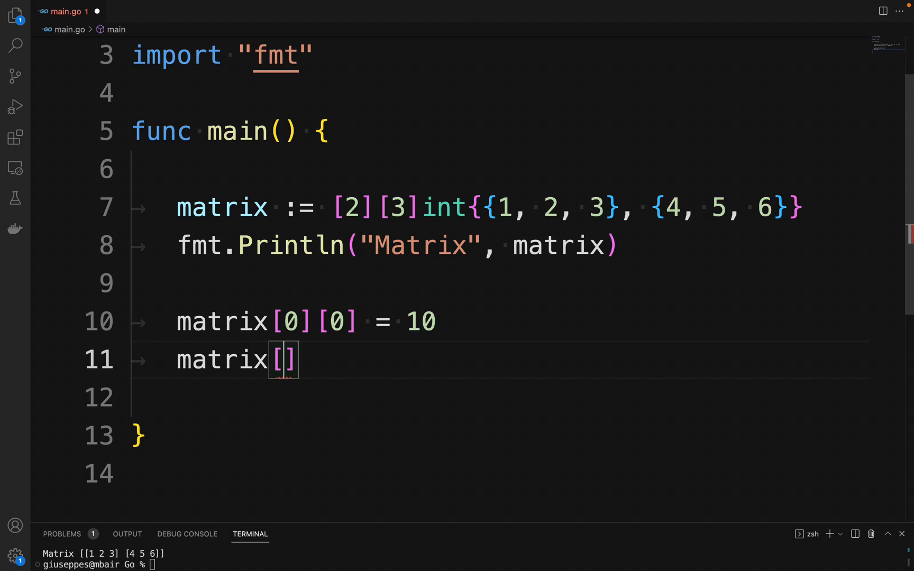
text(1][2])
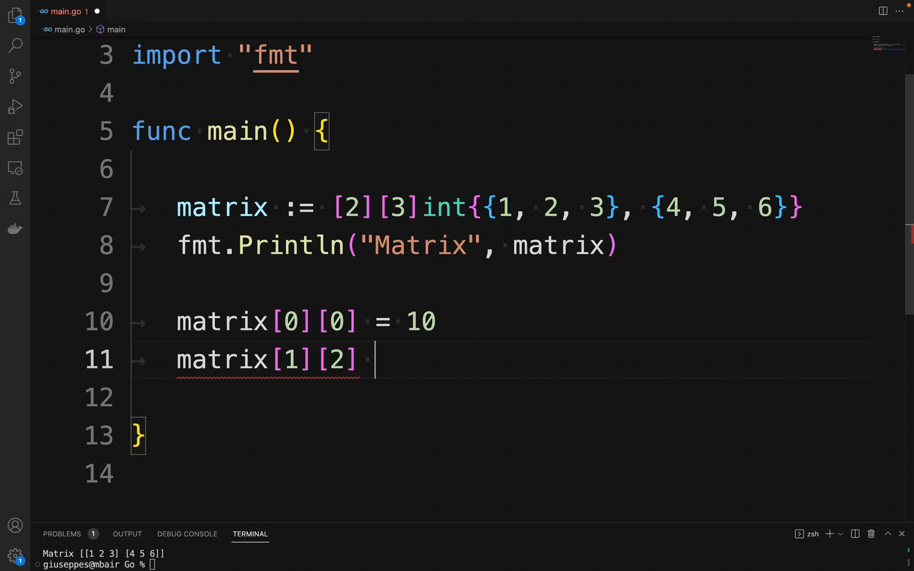
text(= -1)
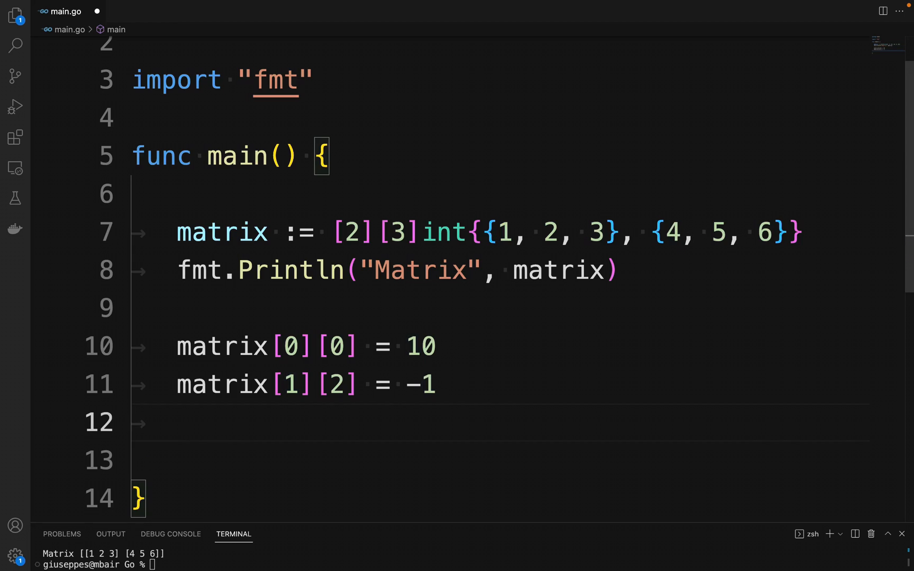
Step: Print "Matrix after update" with the matrix and relabel the first print "Matrix before update"
text(fmt.P)
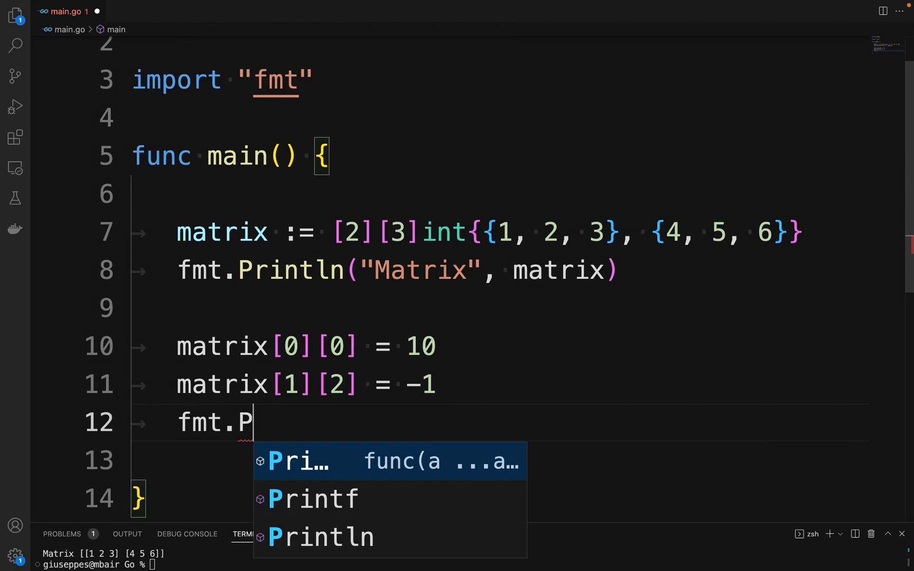
click(330, 538)
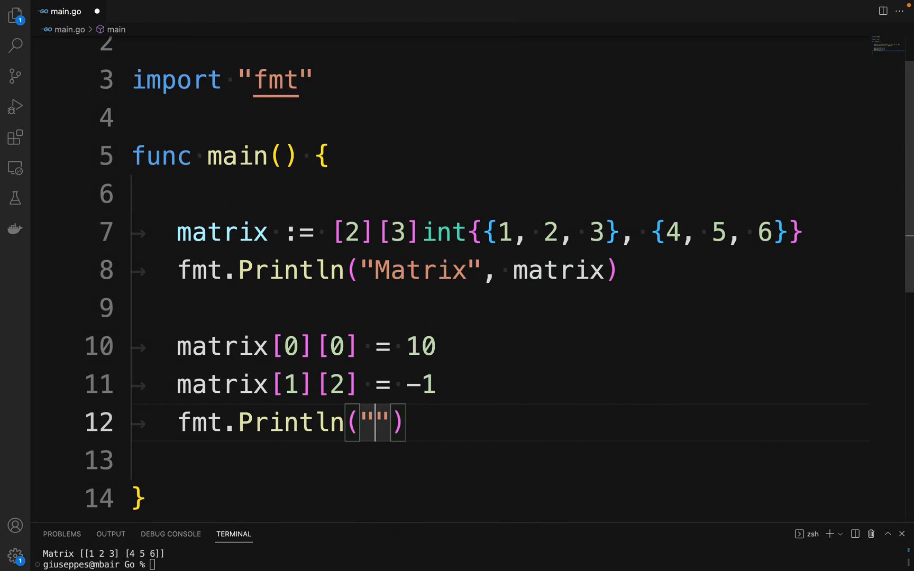
text(Matrix after upd)
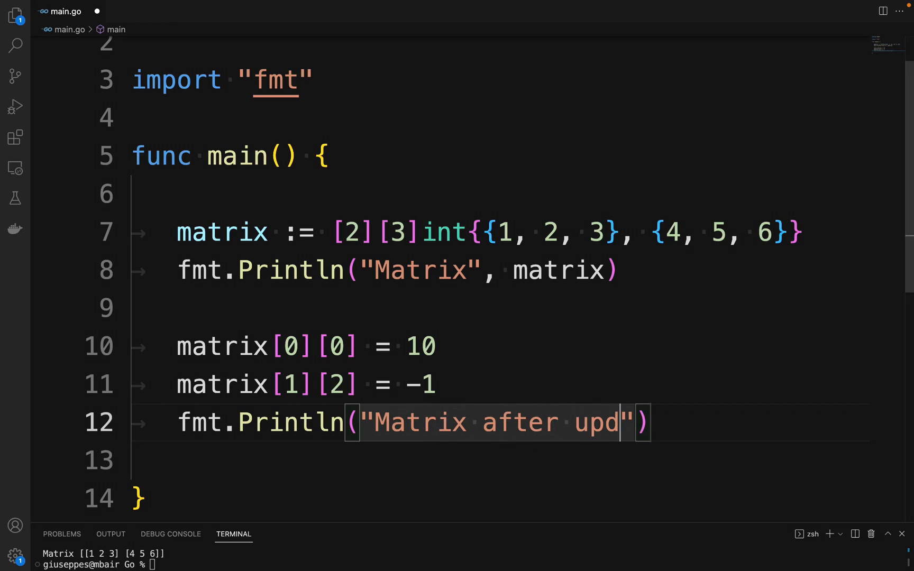
text(ate", matrix)
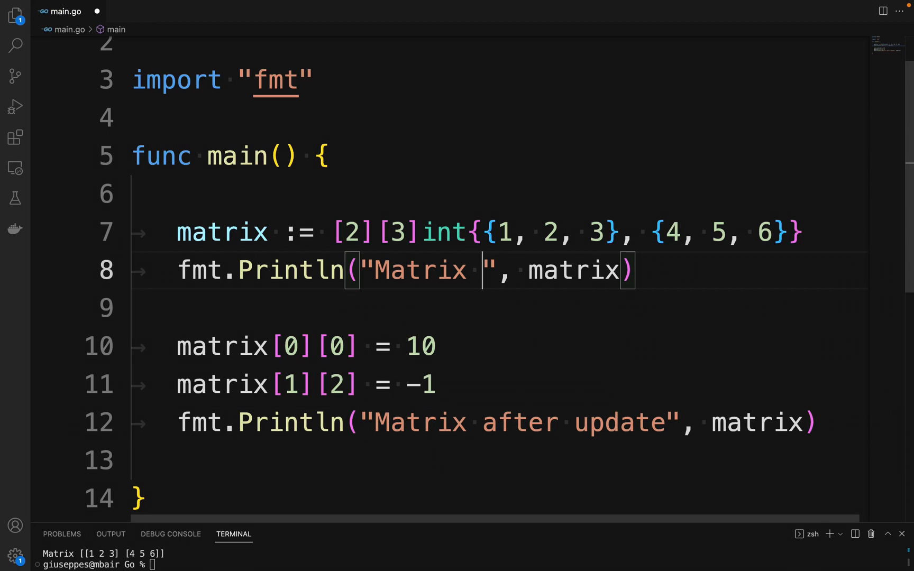
text(before up)
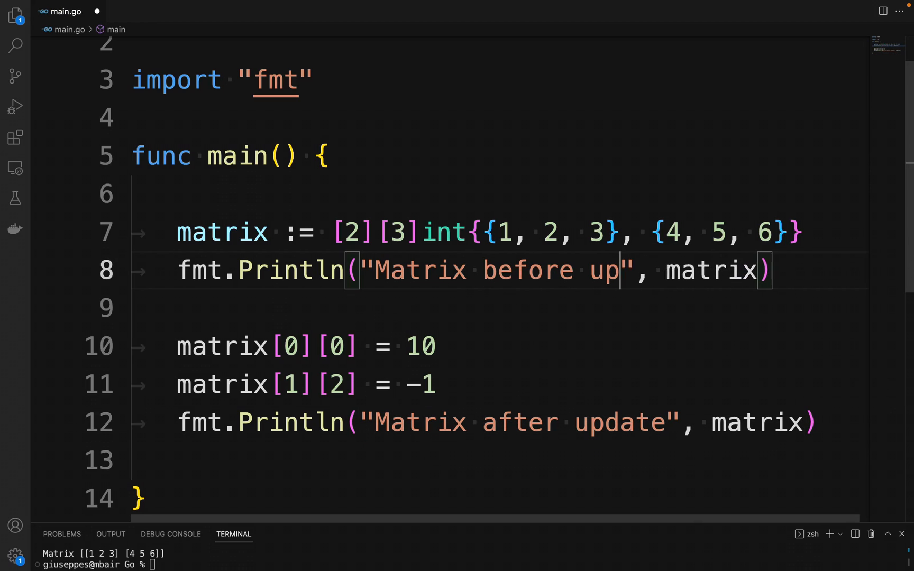
text(date)
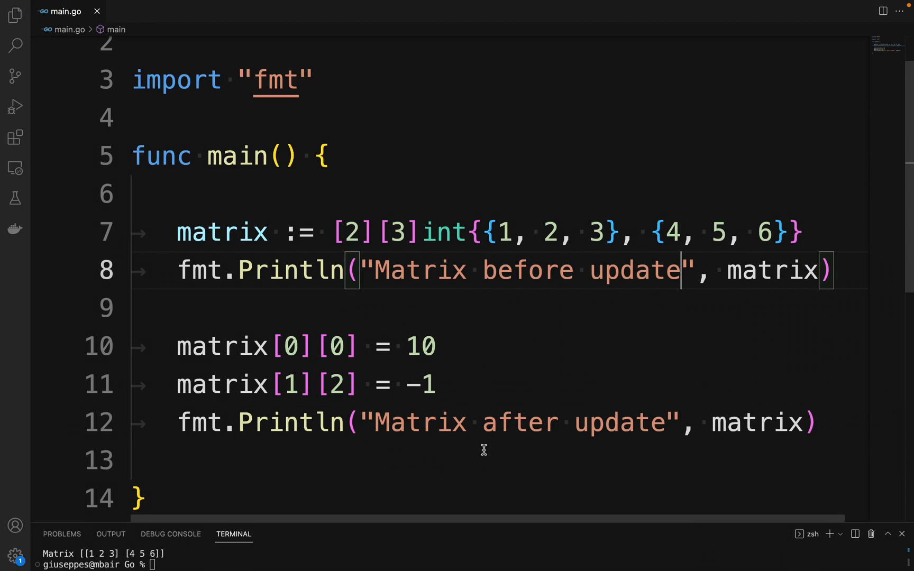
mouse_move(467, 533)
text(go)
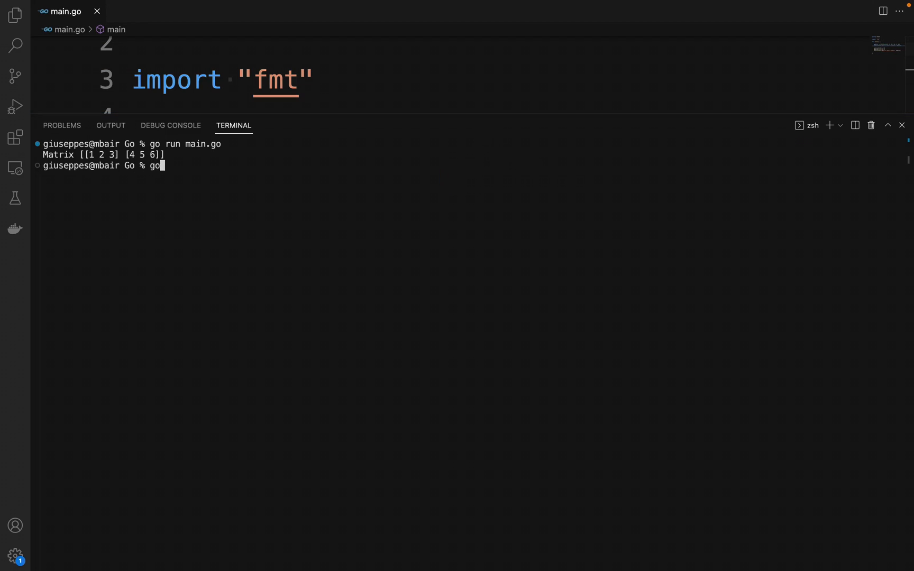
Step: Rerun main.go and compare the before [[1 2 3] [4 5 6]] and after [[10 2 3] [4 5 -1]] output
key(Enter)
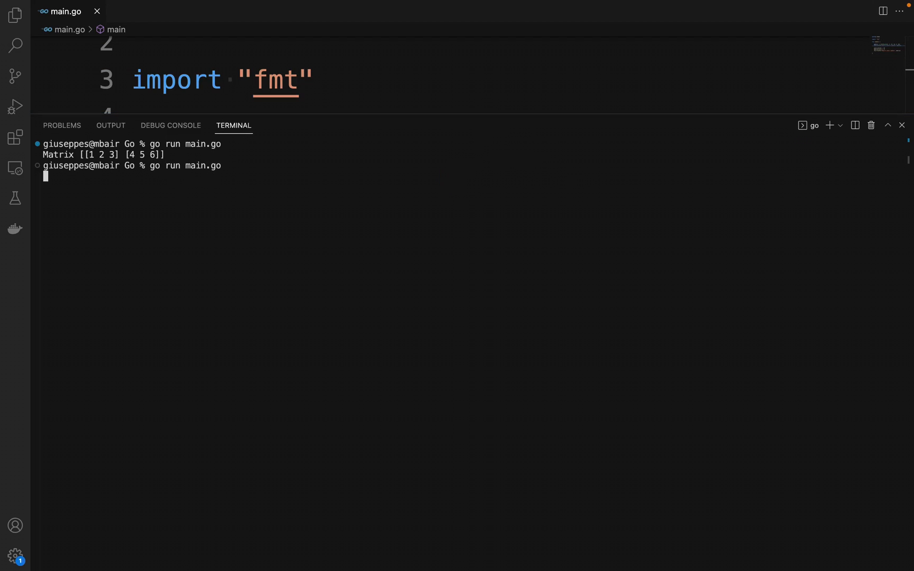
key(Enter)
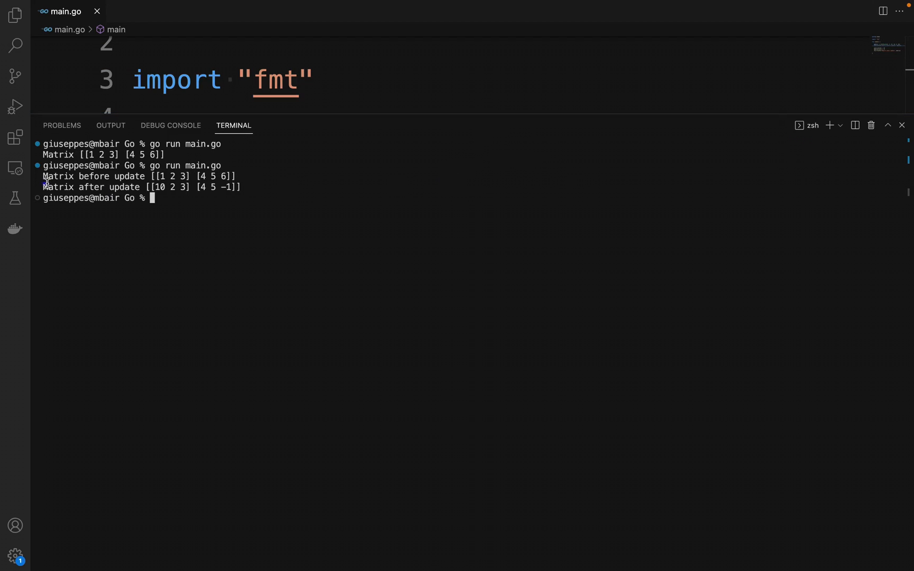
double_click(129, 175)
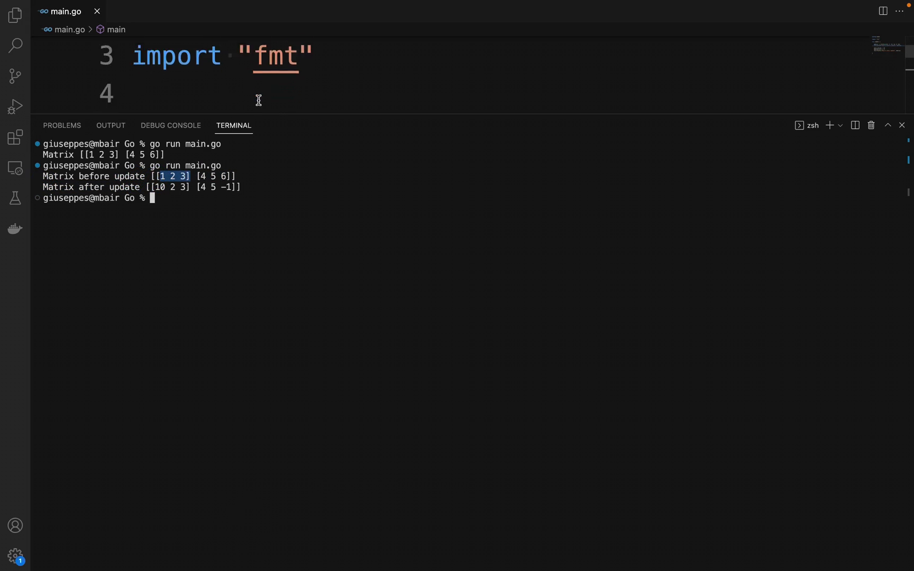
scroll(down, 3)
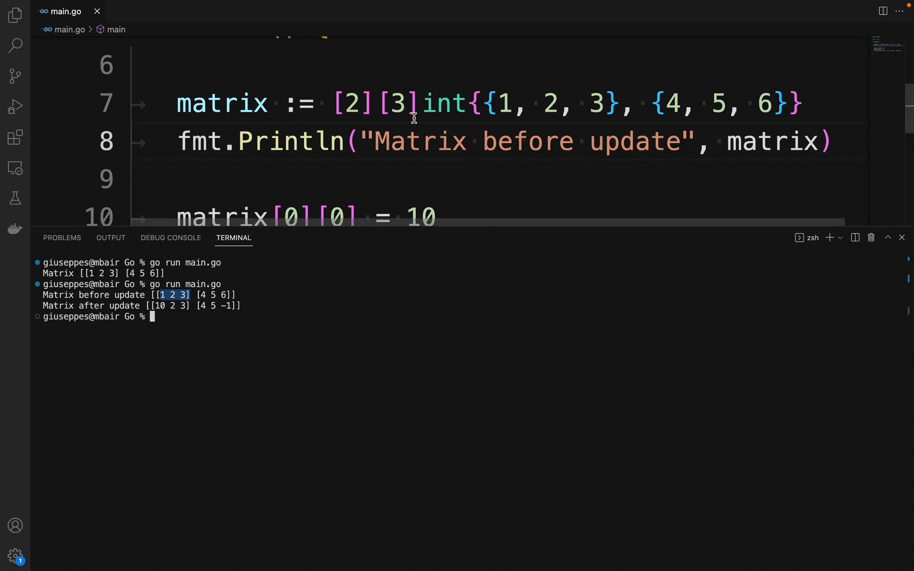
click(243, 285)
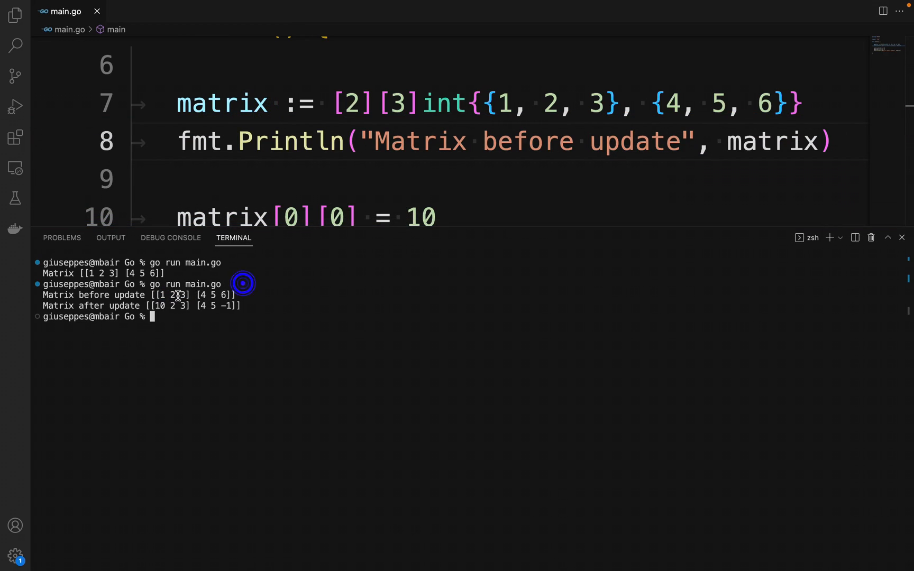
scroll(down, 3)
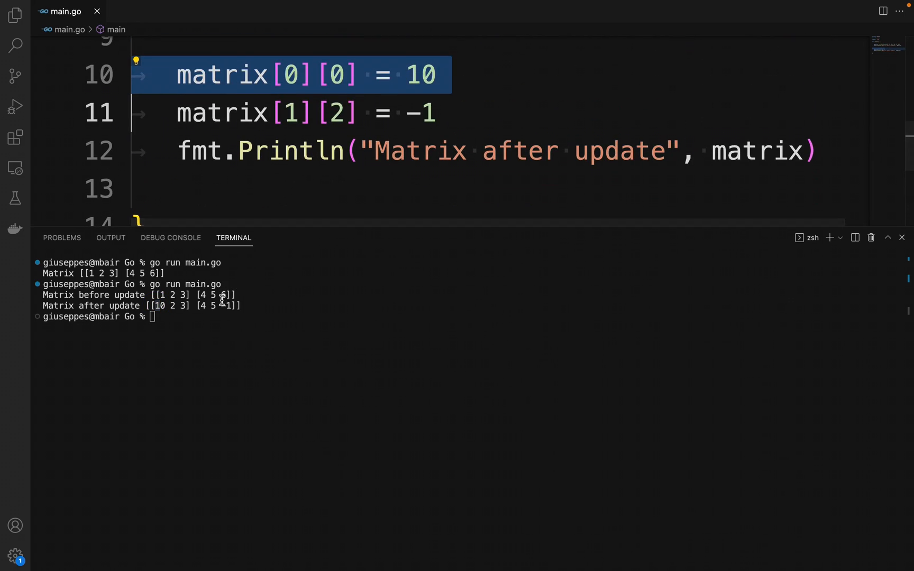
click(309, 113)
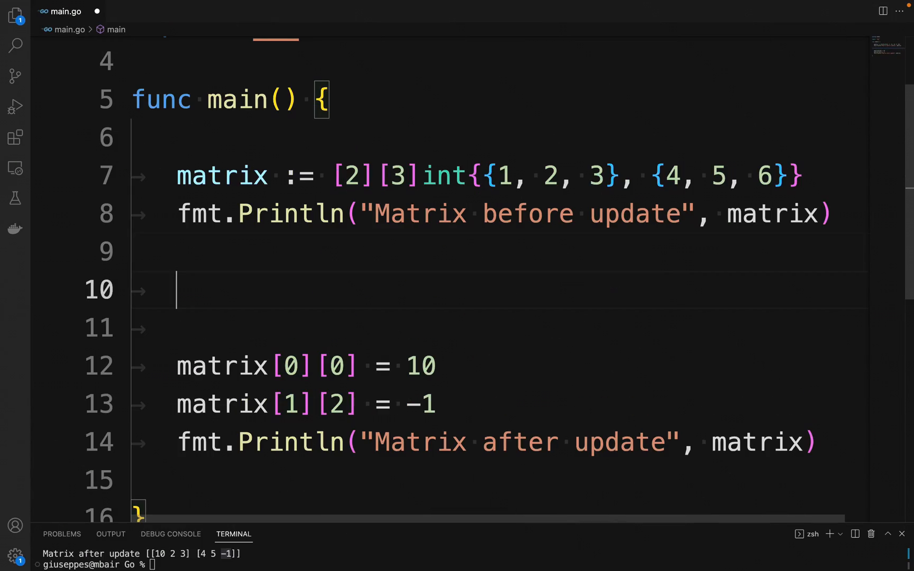
Step: Write nested for-range loops over matrix rows (i, row) and elements (j, element)
text(for)
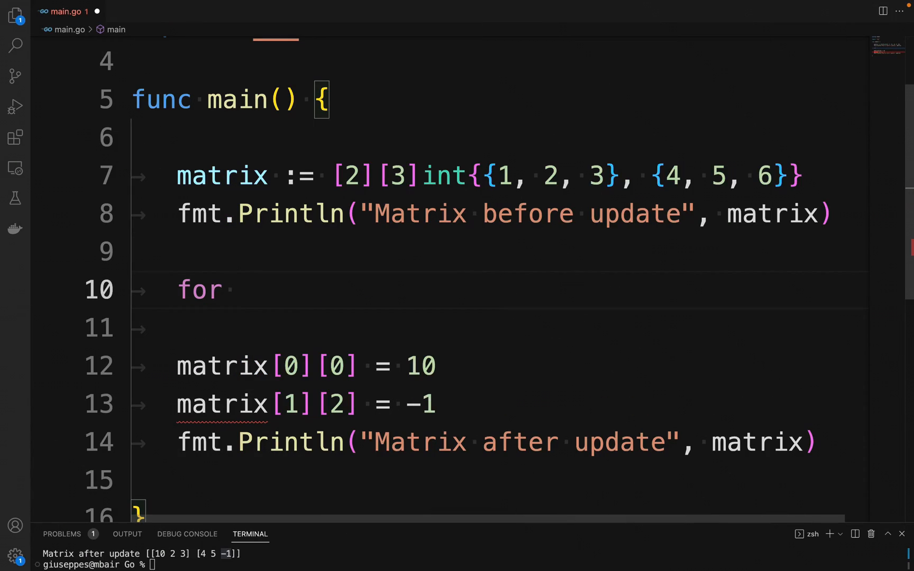
text(i)
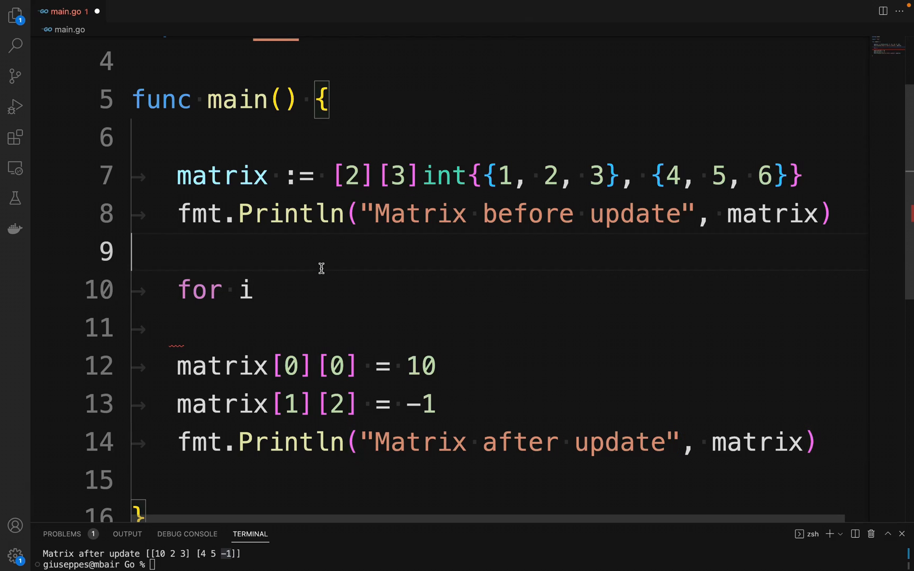
text(, row :=)
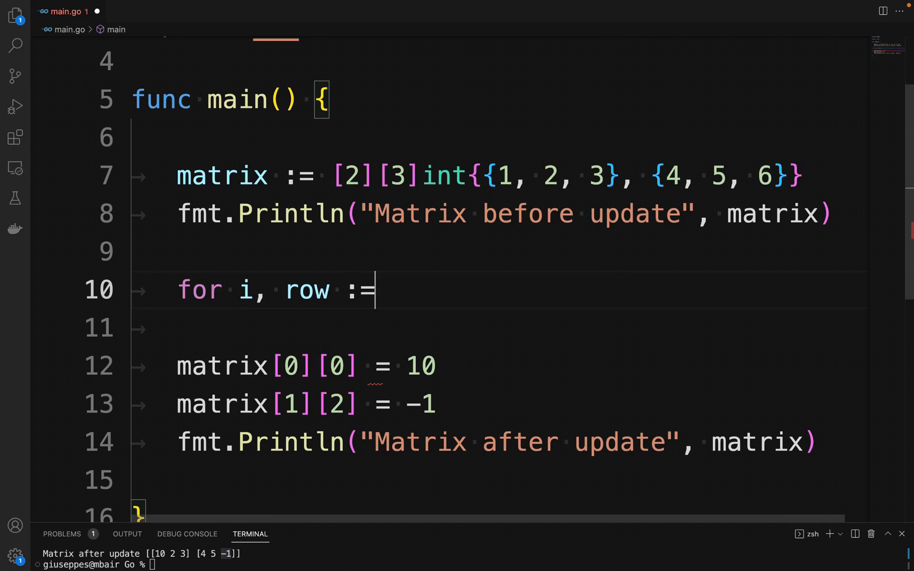
text(range matrix {)
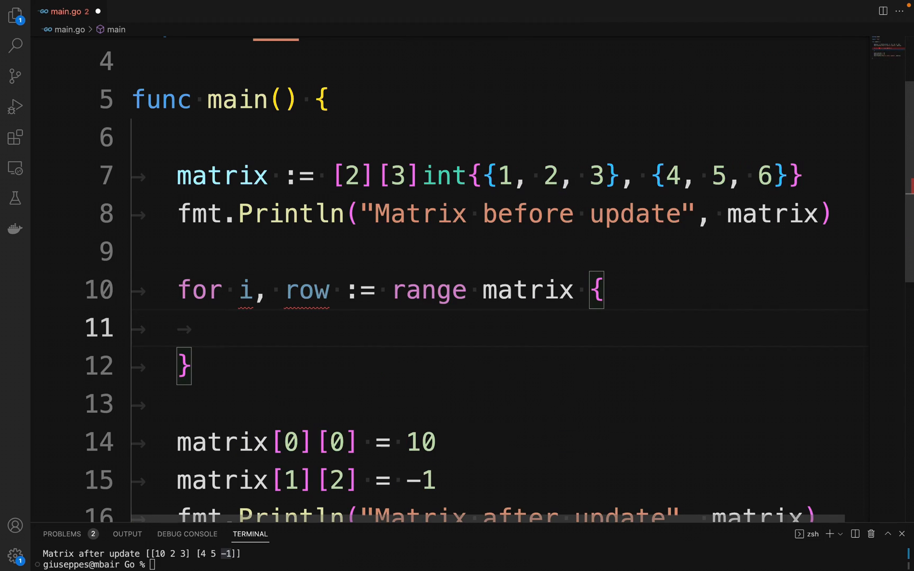
text(for j,)
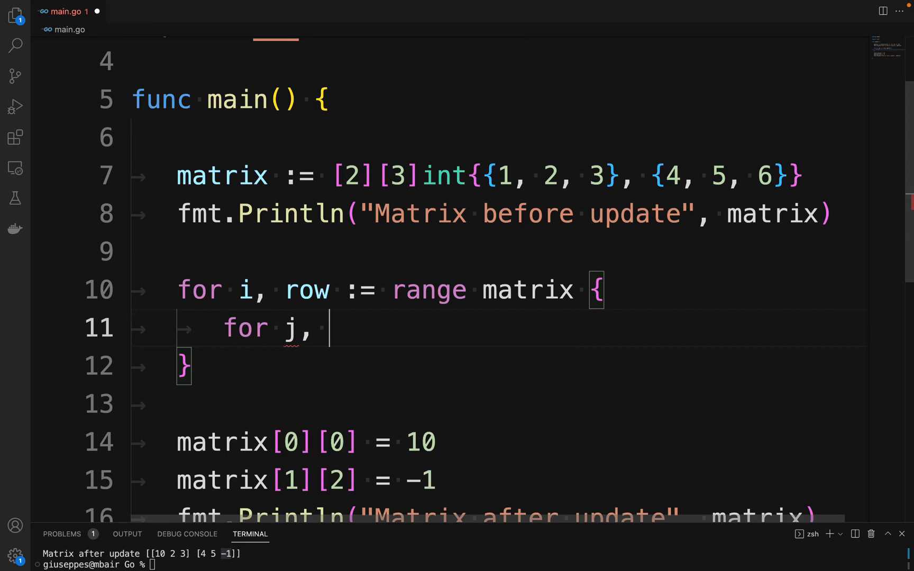
text(element)
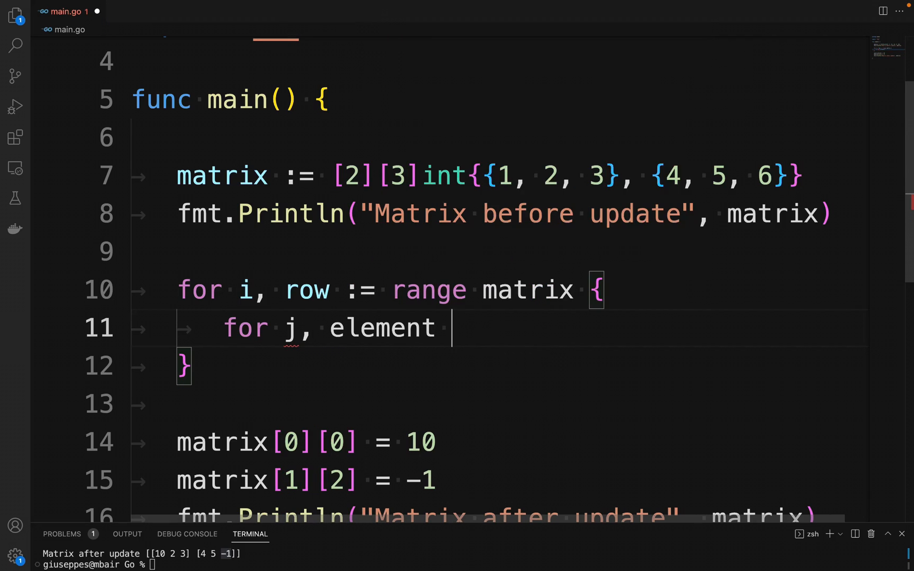
text(range row {)
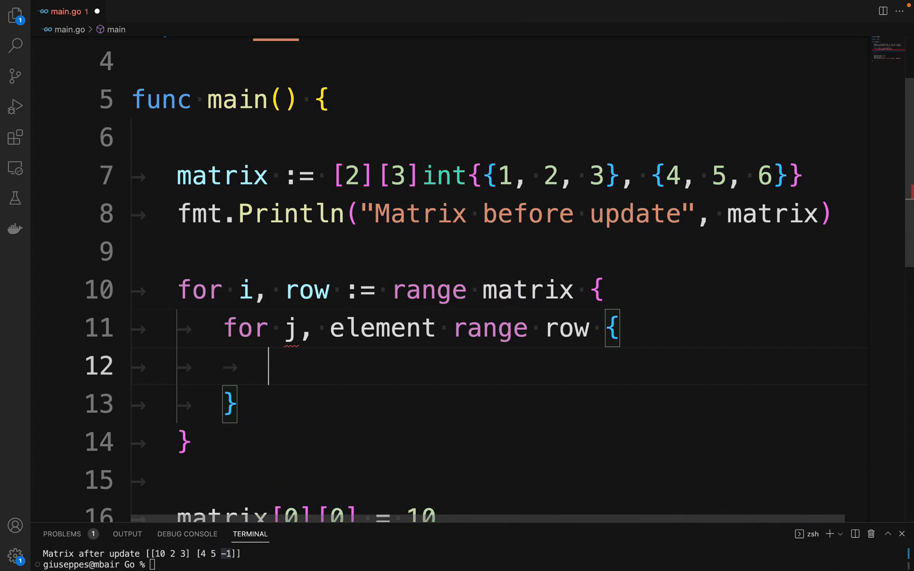
Step: Inside the loops add fmt.Printf("ele%d%d => %d\n", i, j, element)
text(fmt.Println()
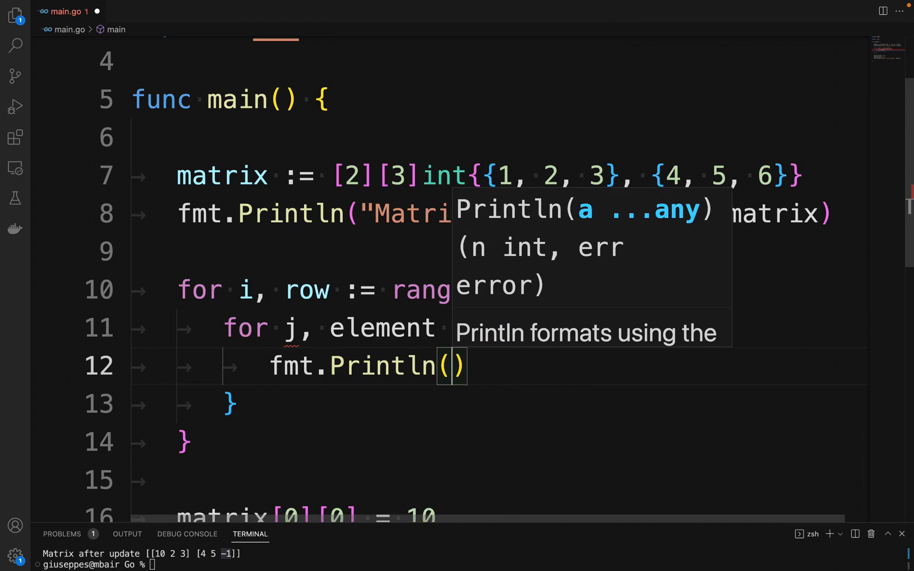
text("ele%d")
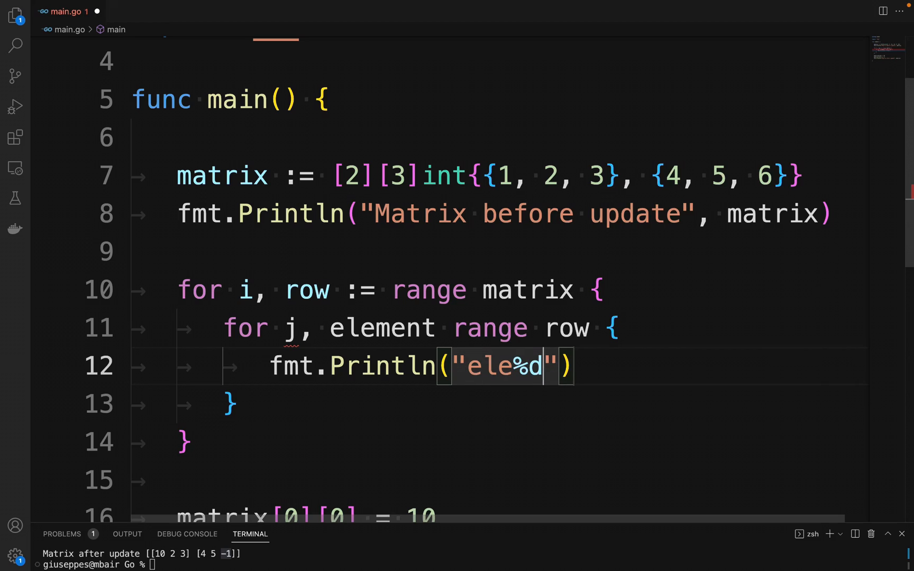
text(%d)
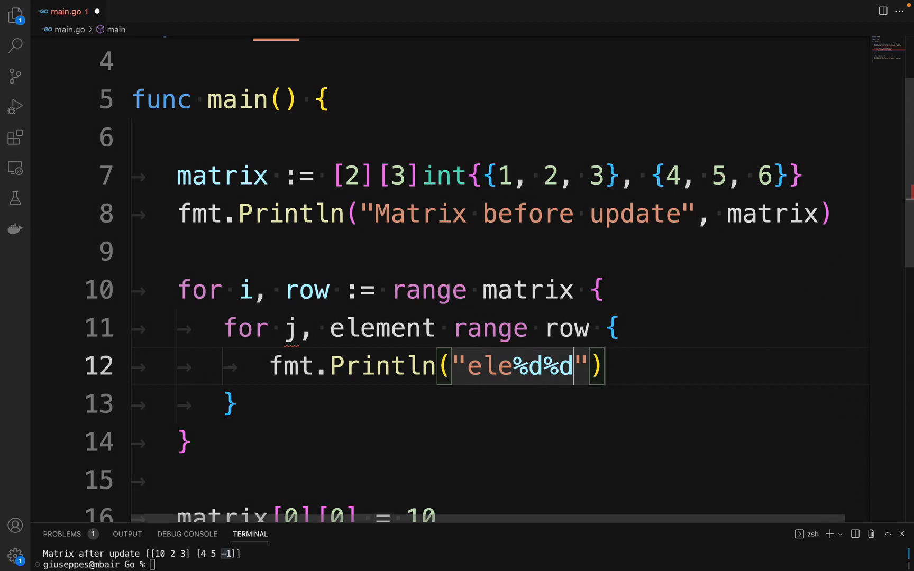
text(=> %d)
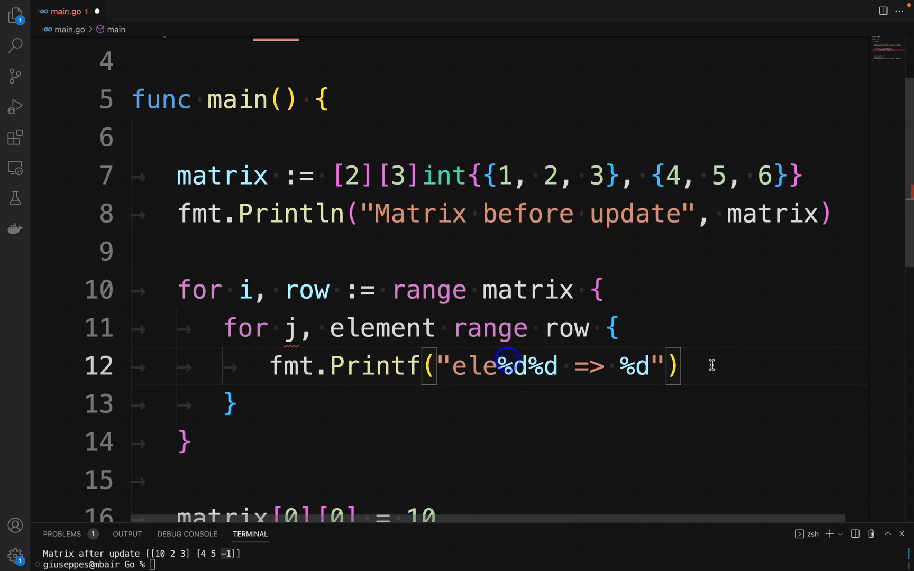
text(\n)
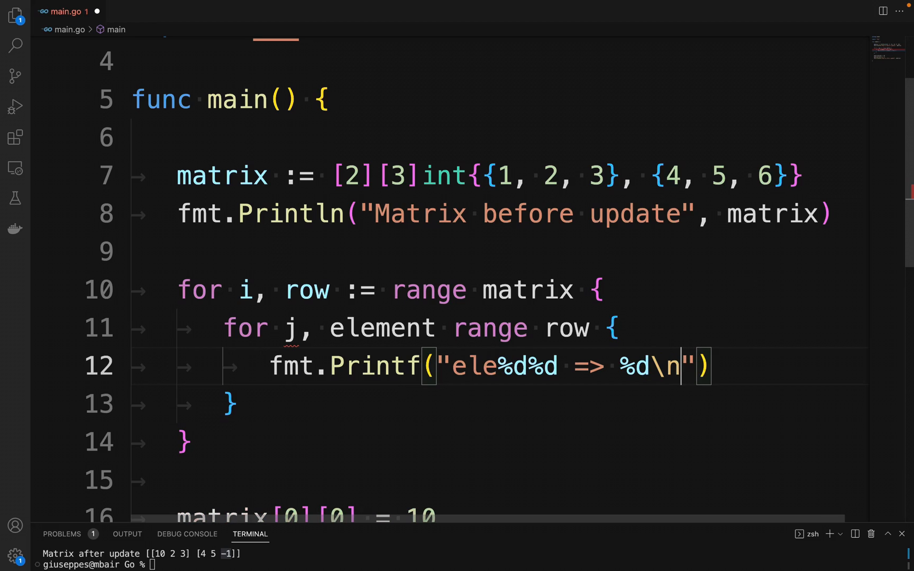
text(,)
text(i,j))
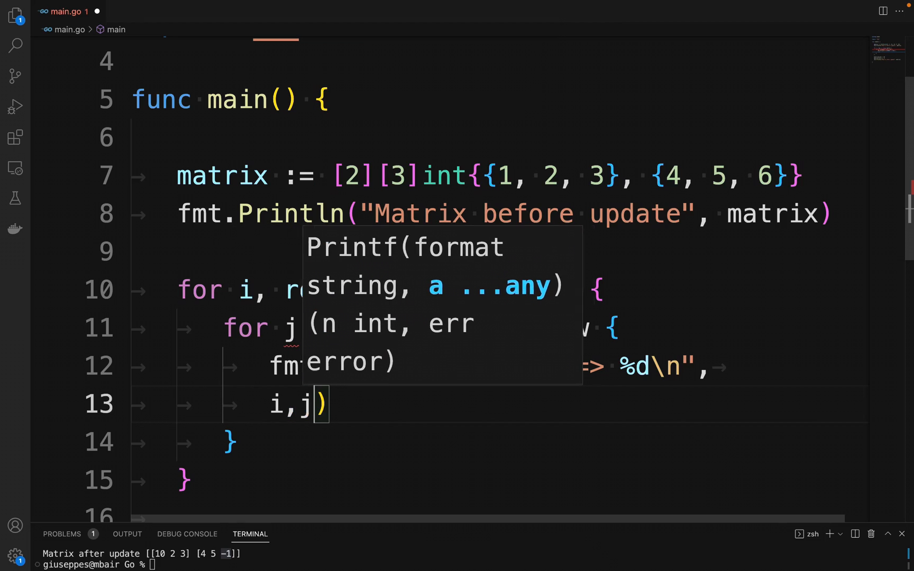
text(ele)
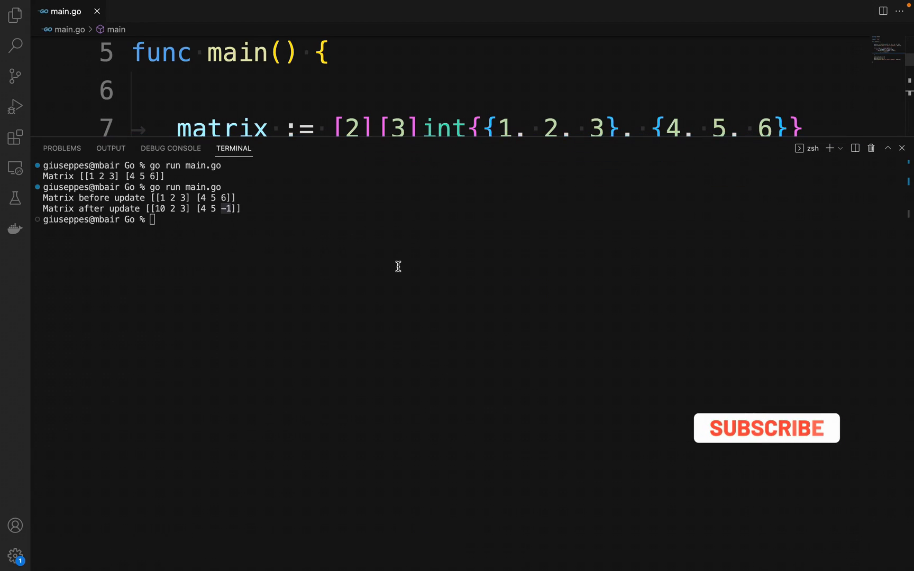
Step: Run go run main.go, listing each element from ele00 => 1 to ele12 => 6
text(go run main)
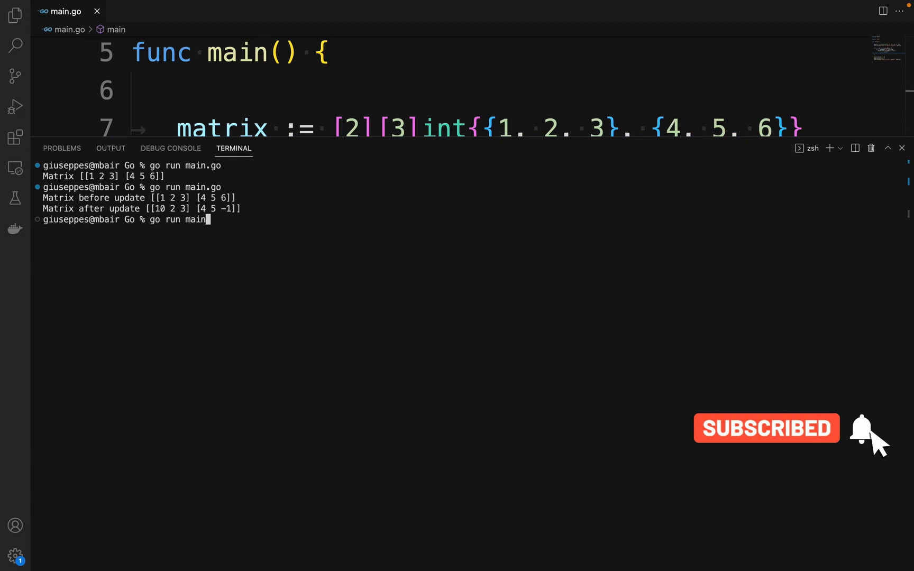
key(Enter)
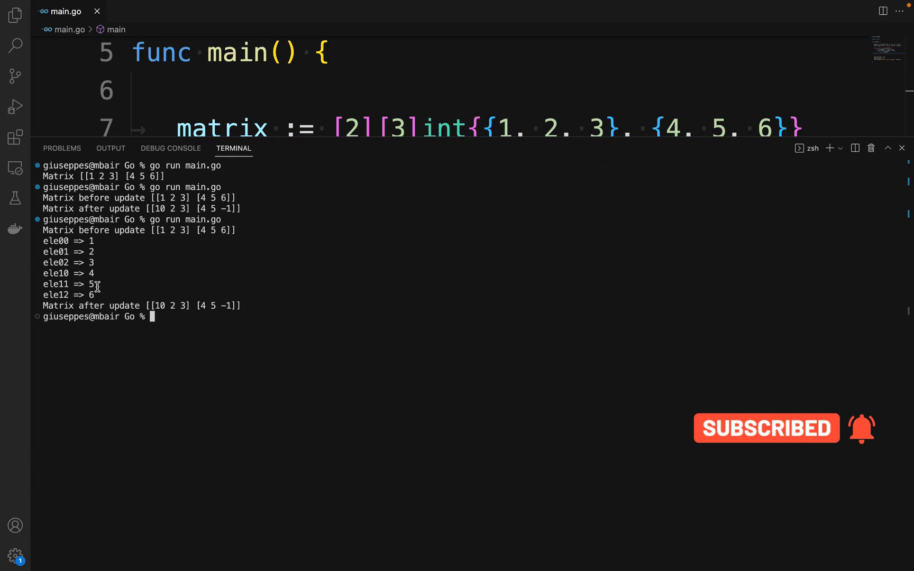
drag(146, 231, 240, 230)
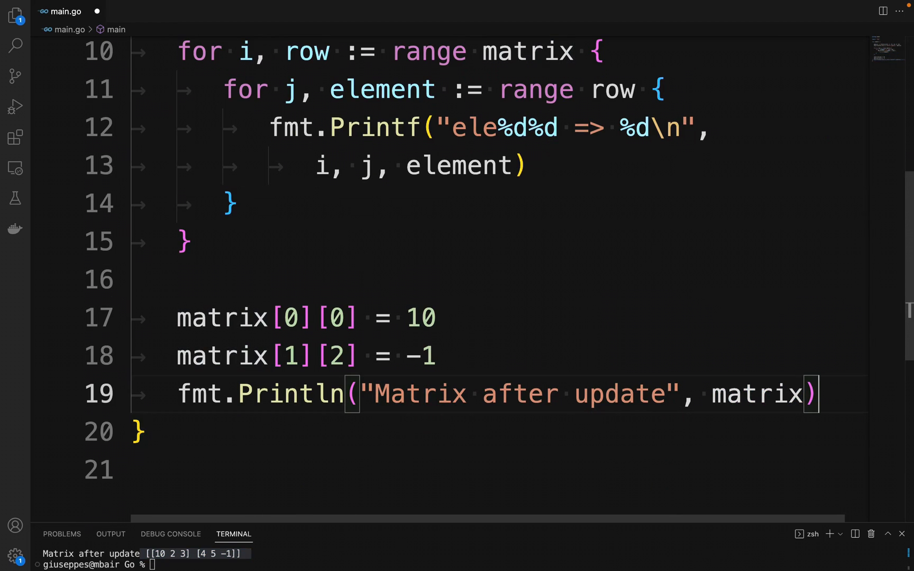
Step: Move the nested loops from main into a new func printMatrix(matrix [2][3]int)
text(func ()  {)
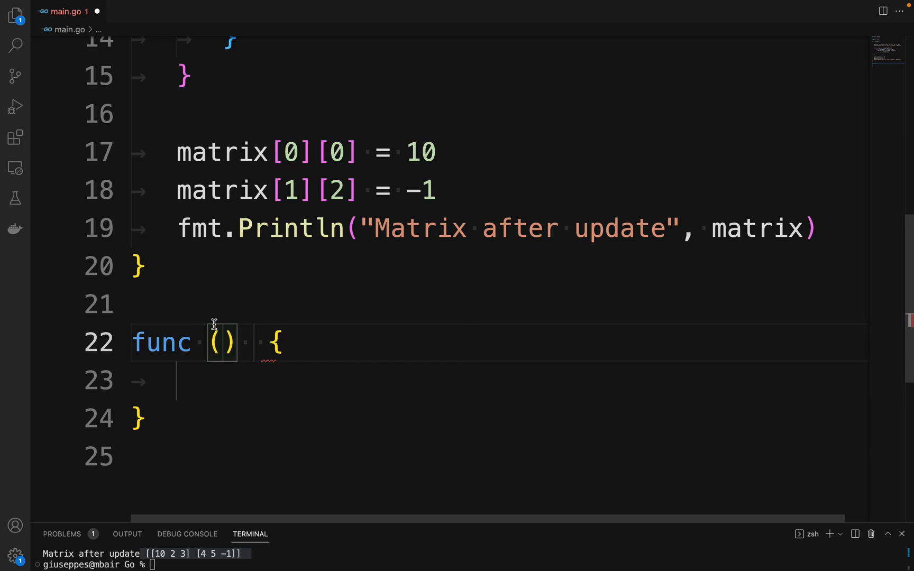
text(printMatrix)
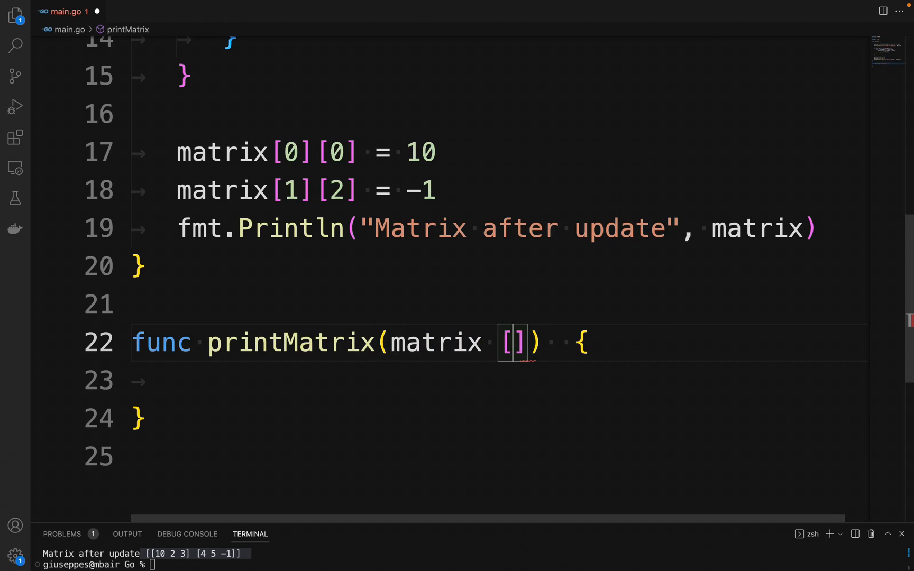
text([]i)
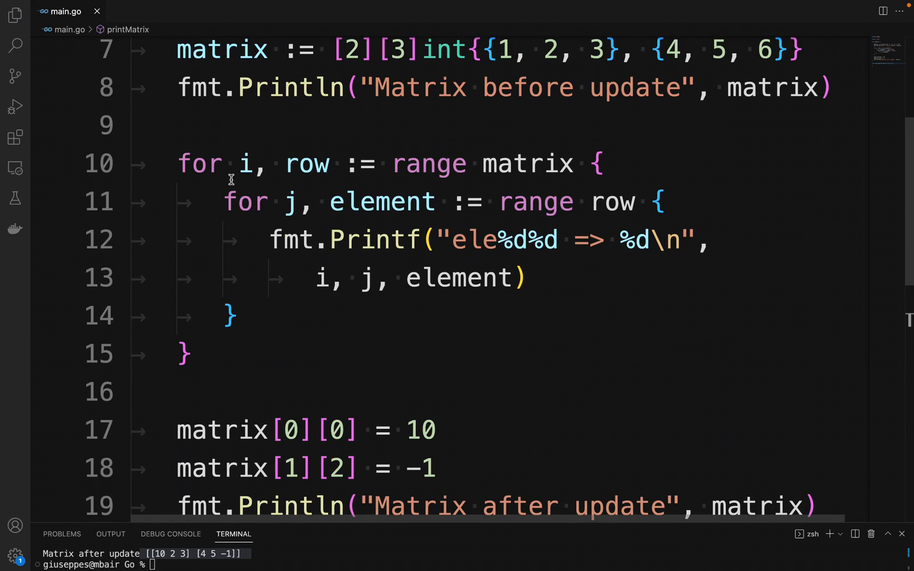
drag(181, 163, 193, 355)
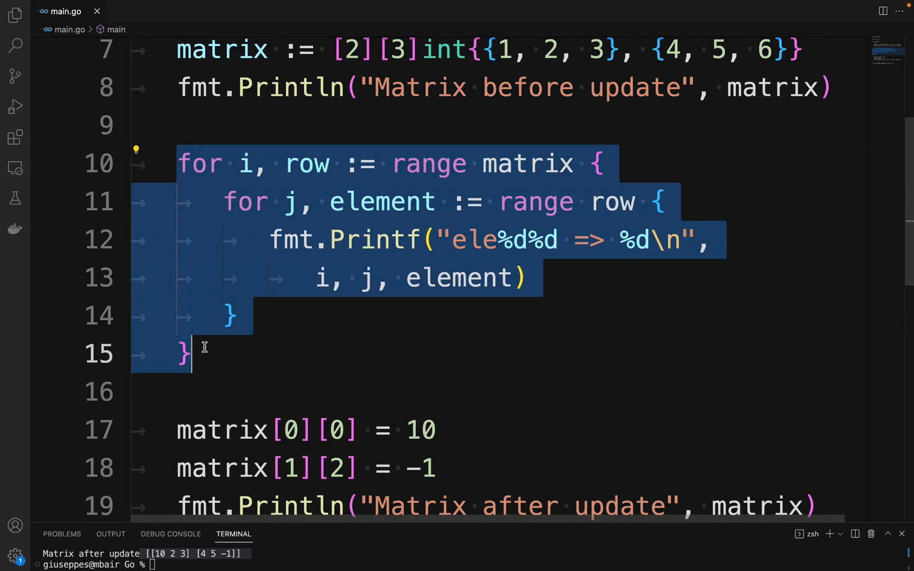
key(Delete)
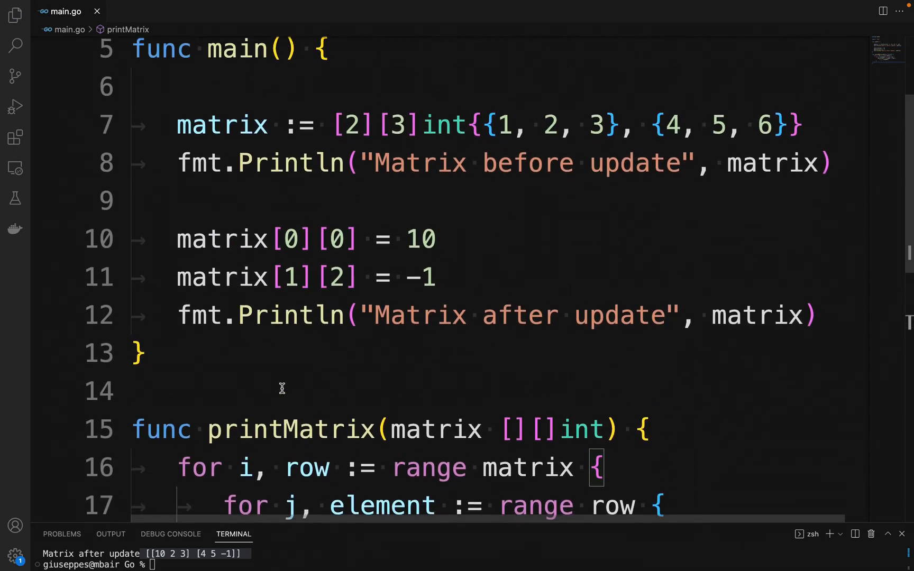
scroll(down, 3)
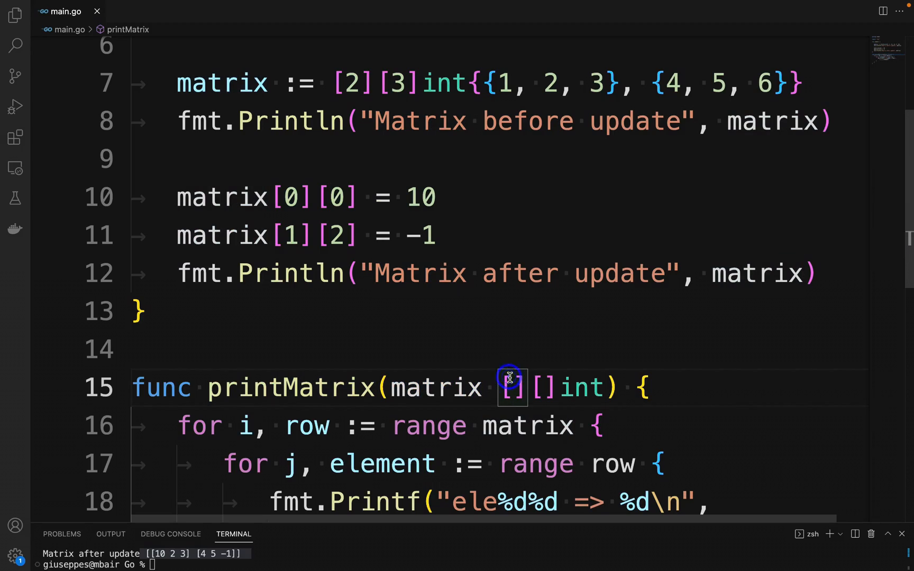
text(2][3)
click(499, 121)
text(print)
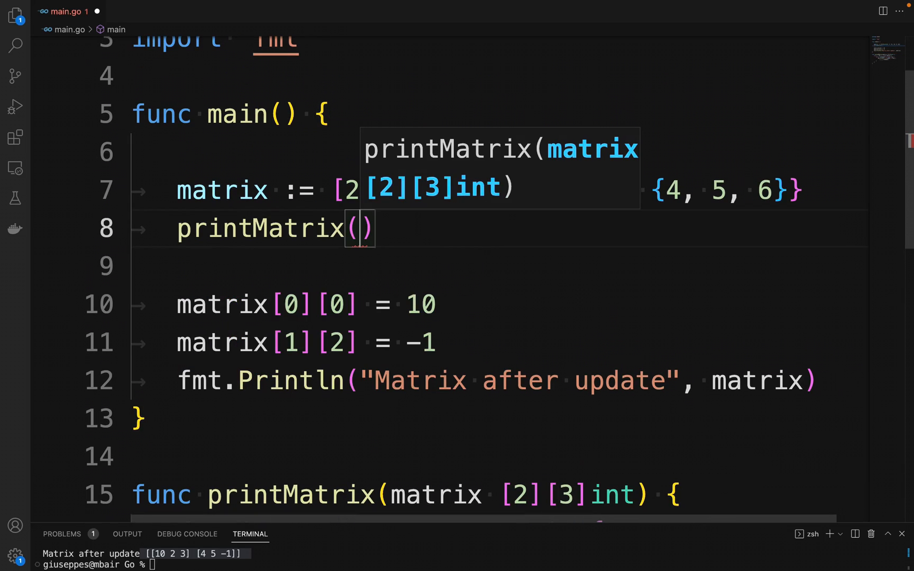
Step: In main, print "Matrix before update" and "Matrix after update" headings each followed by printMatrix(matrix)
text(matrix)
text(fmt.Println("Mat)
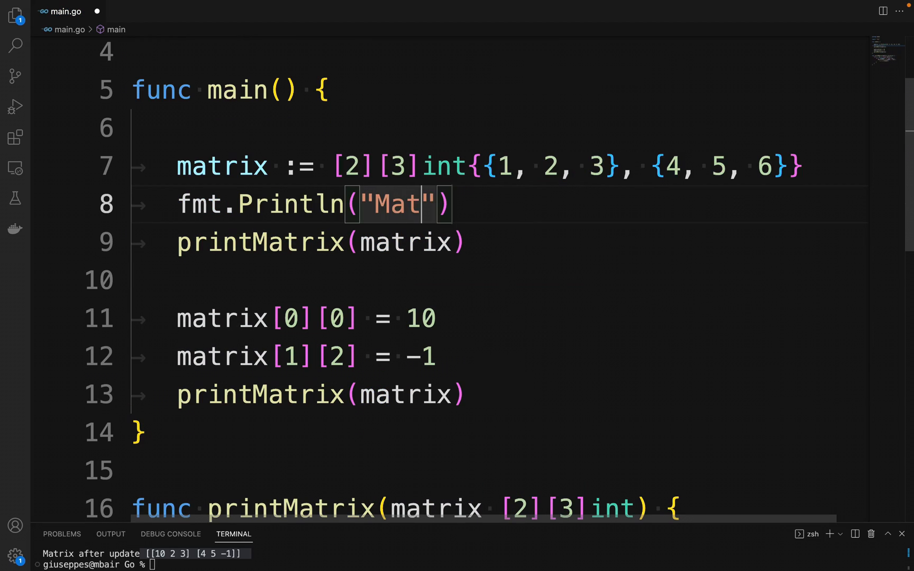
text(rix before)
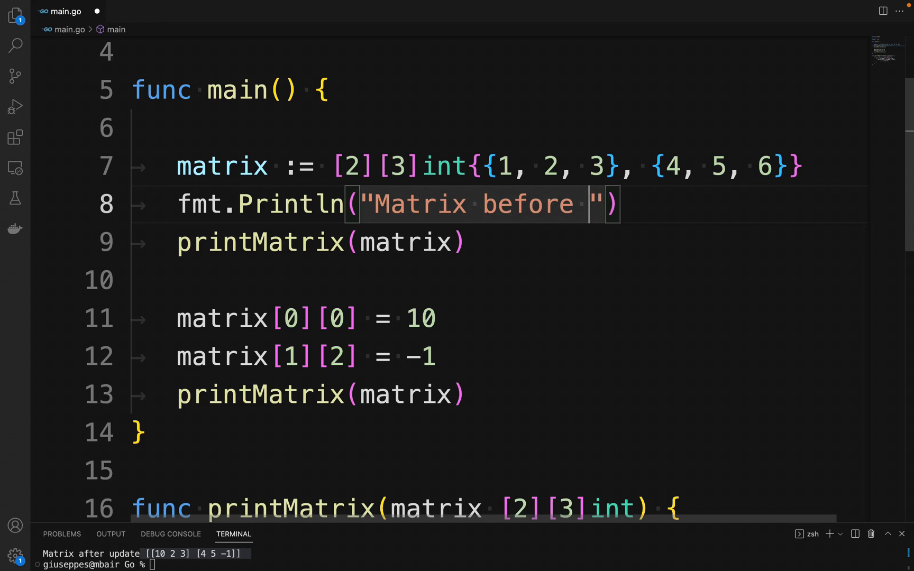
text(update)
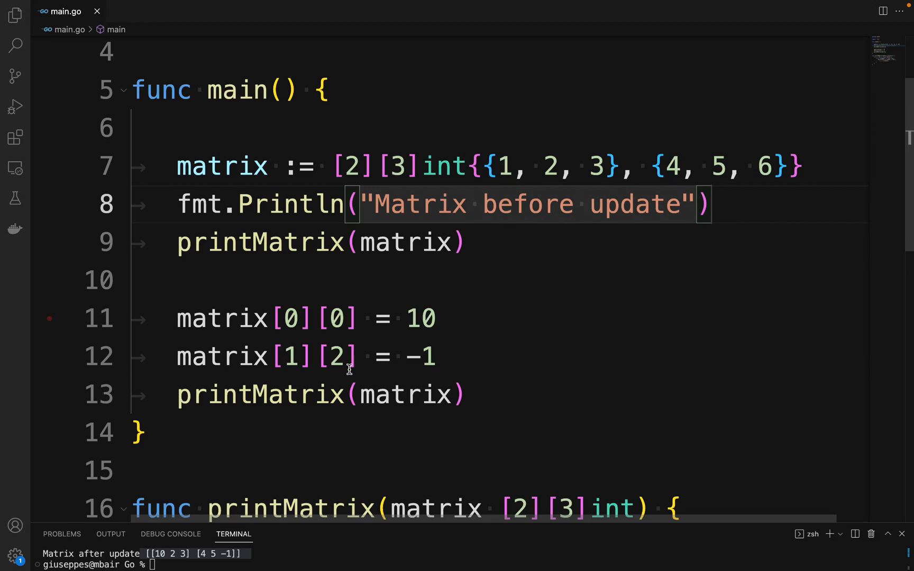
text(fmt.Println(")
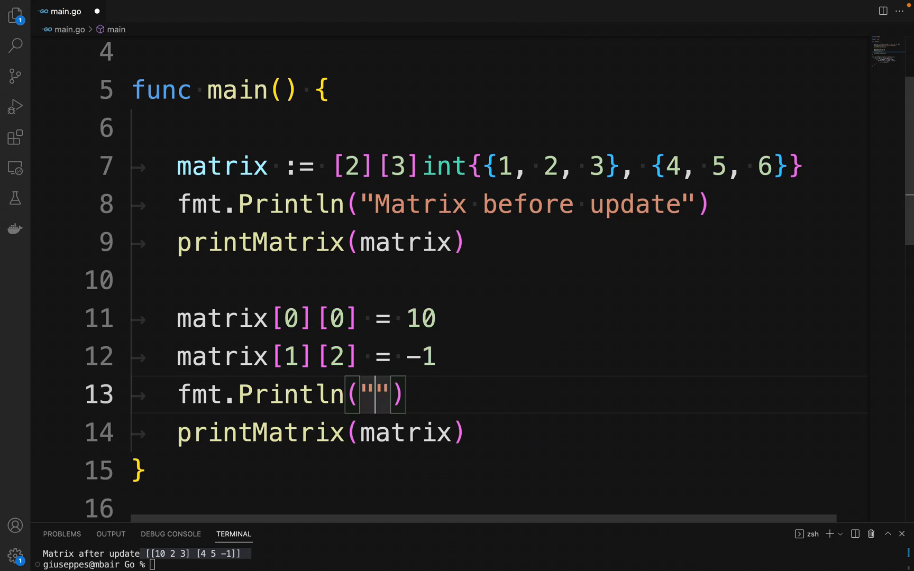
text(Matrix afte)
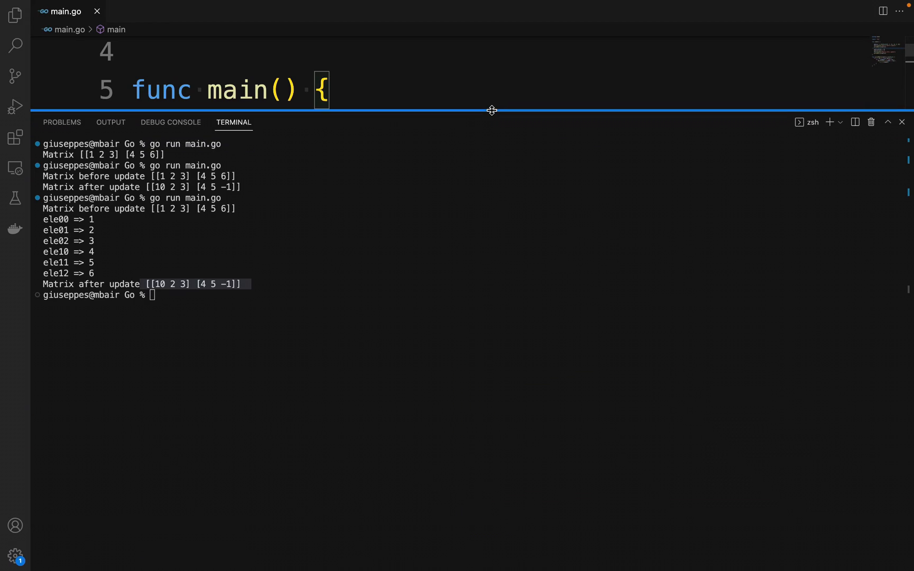
Step: Run go run main.go to print every matrix element before and after the update
text(go)
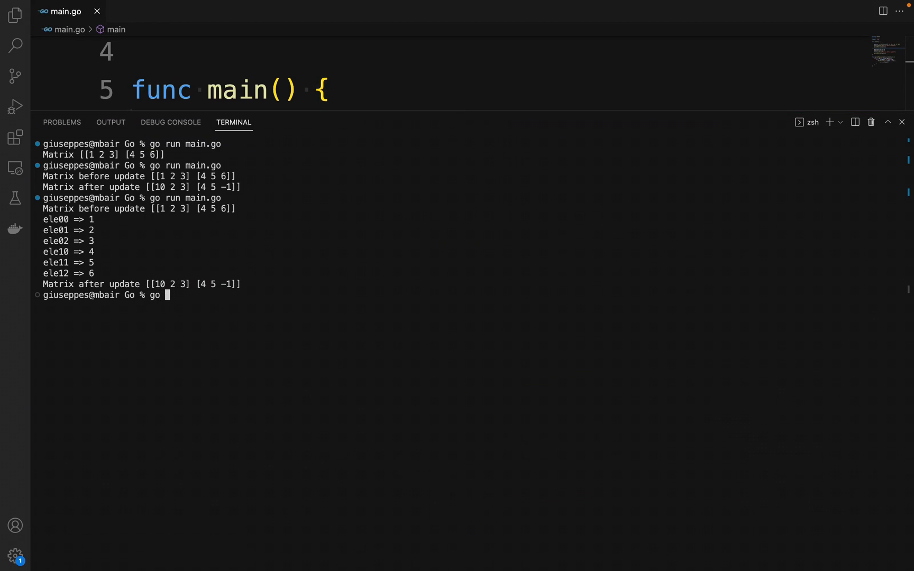
text(run main.go)
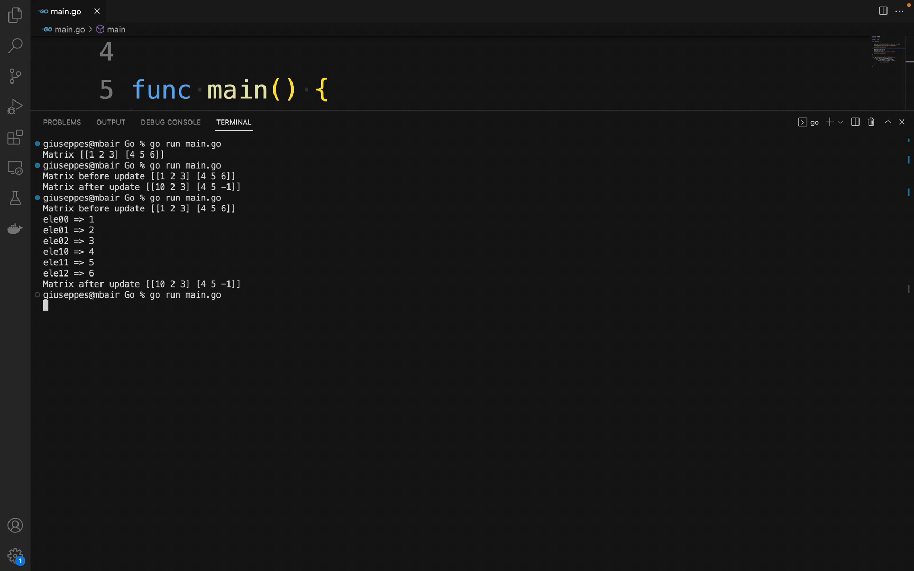
key(Enter)
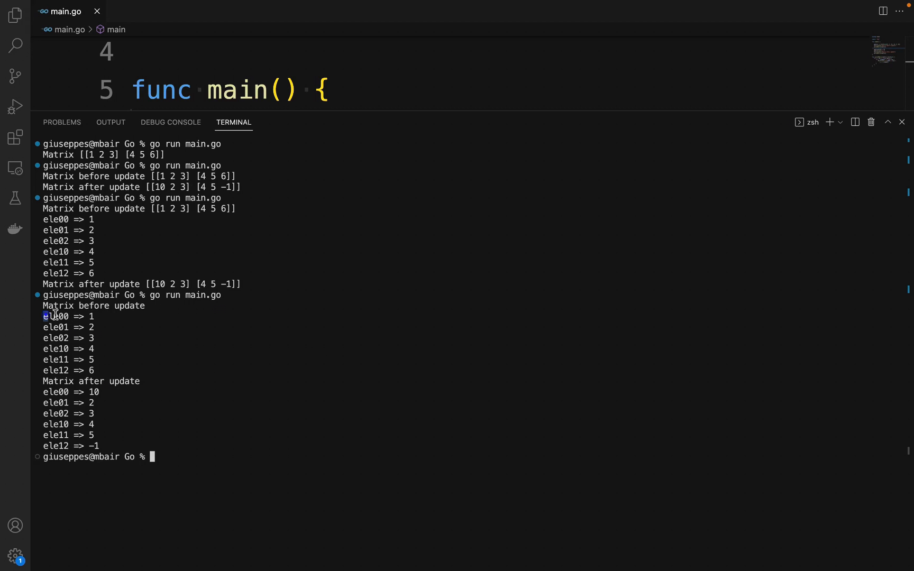